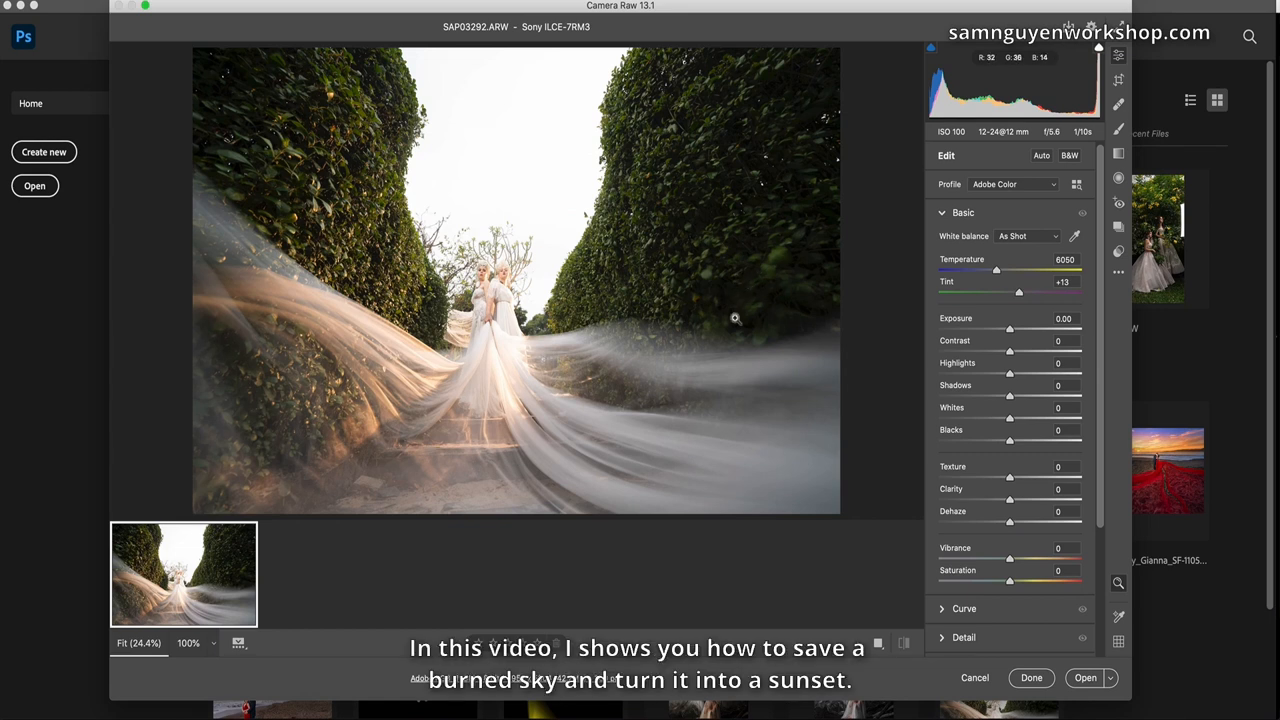
mouse_move(524, 222)
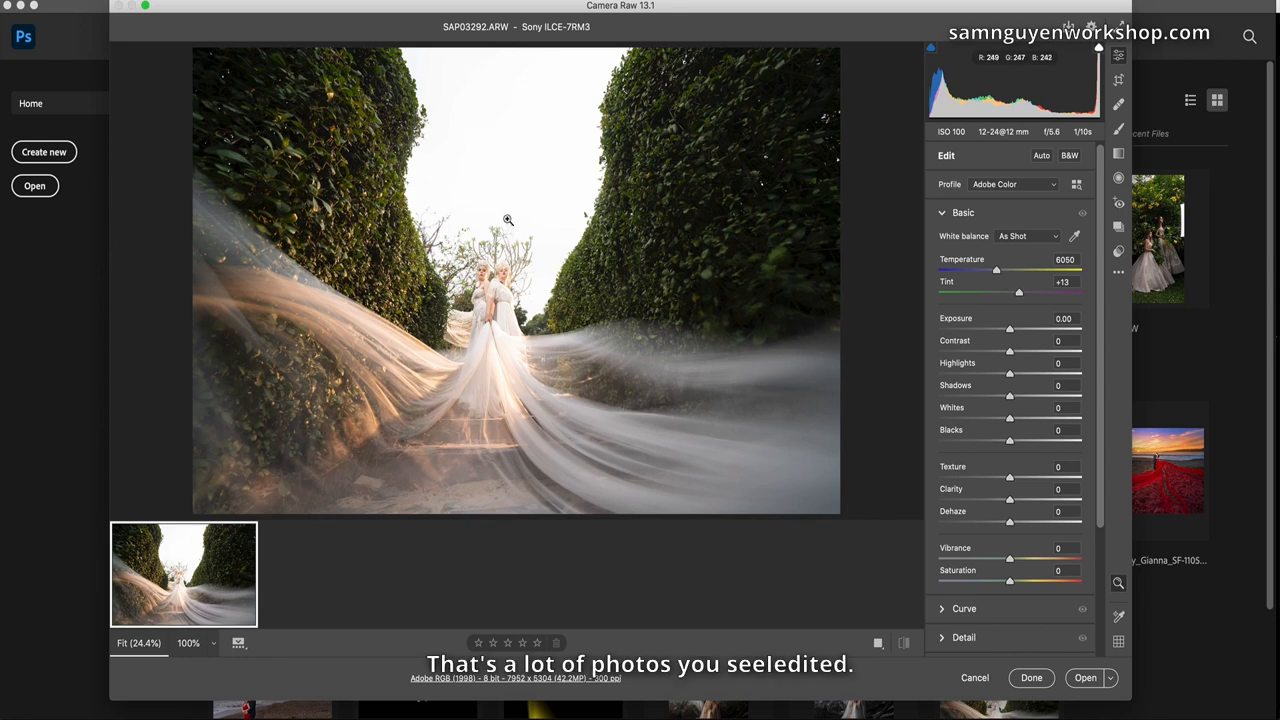
mouse_move(520, 172)
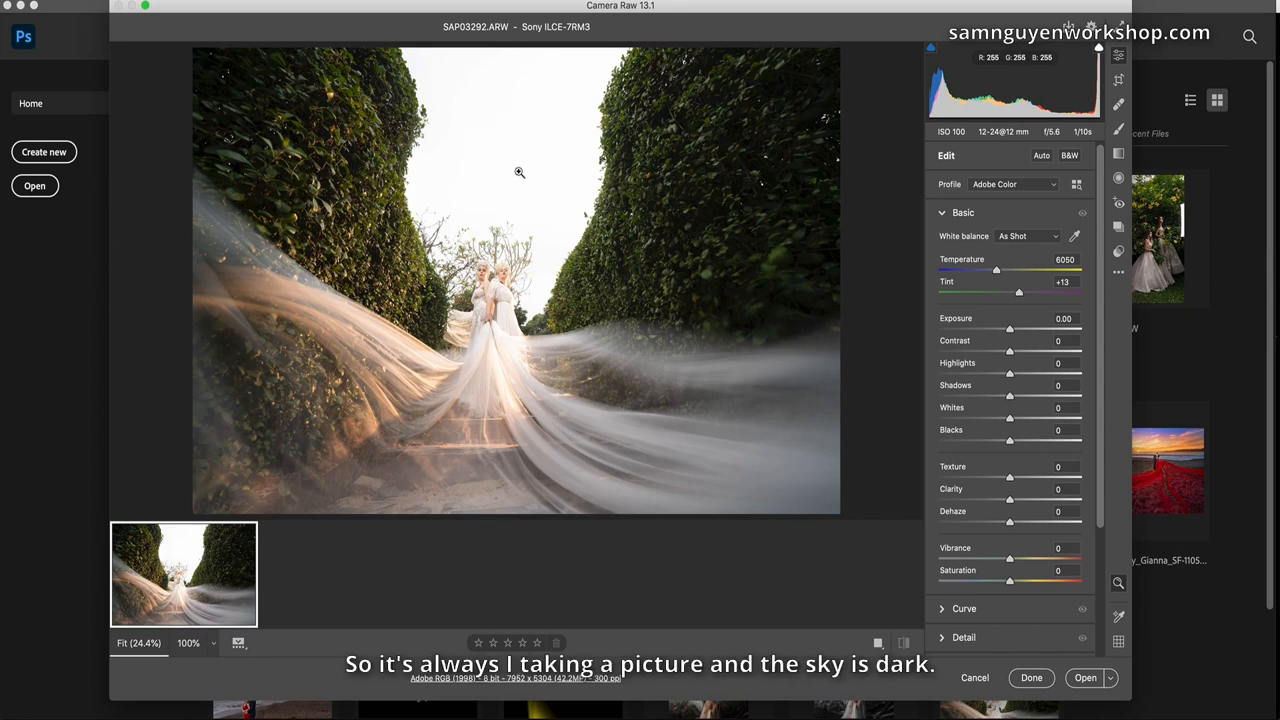
mouse_move(524, 144)
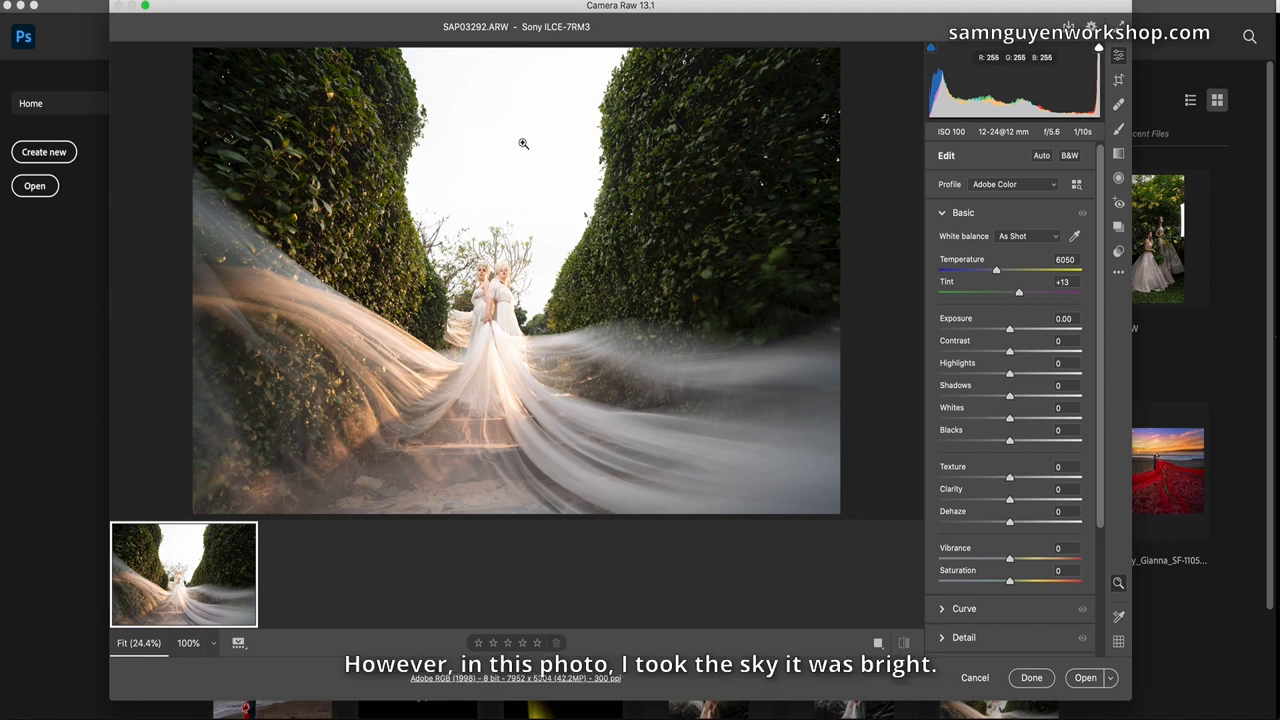
mouse_move(498, 264)
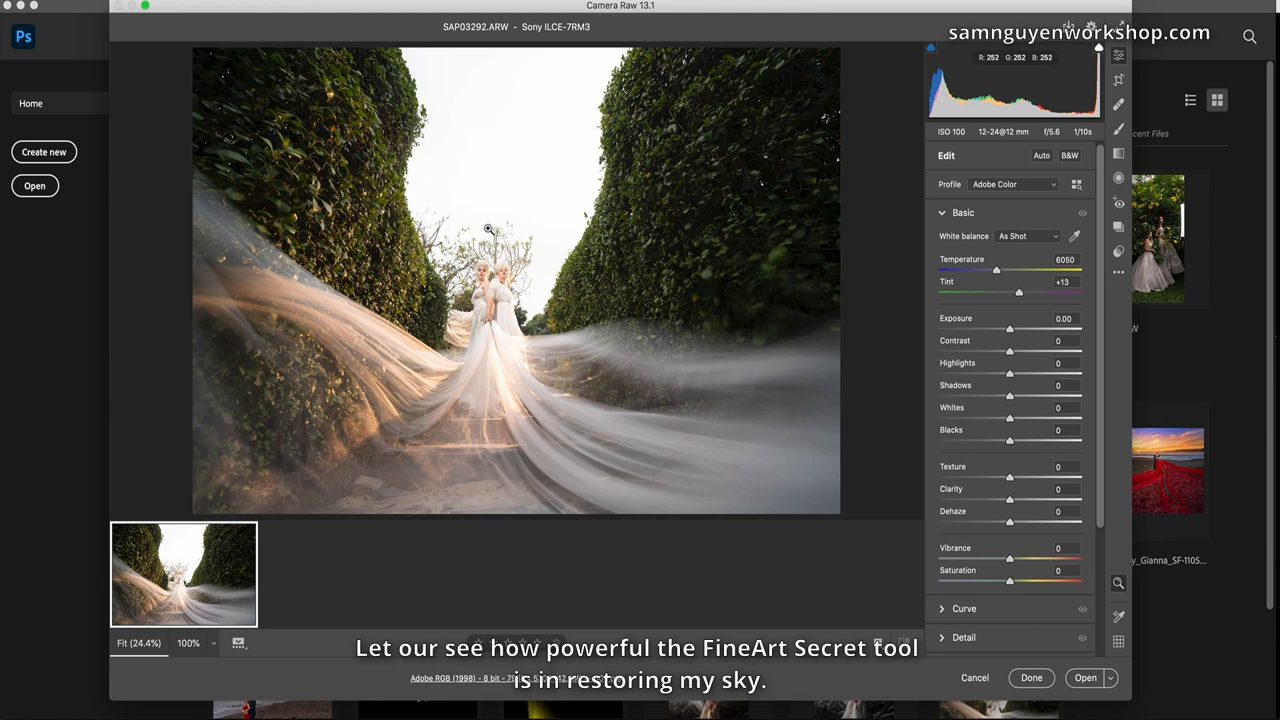
mouse_move(520, 176)
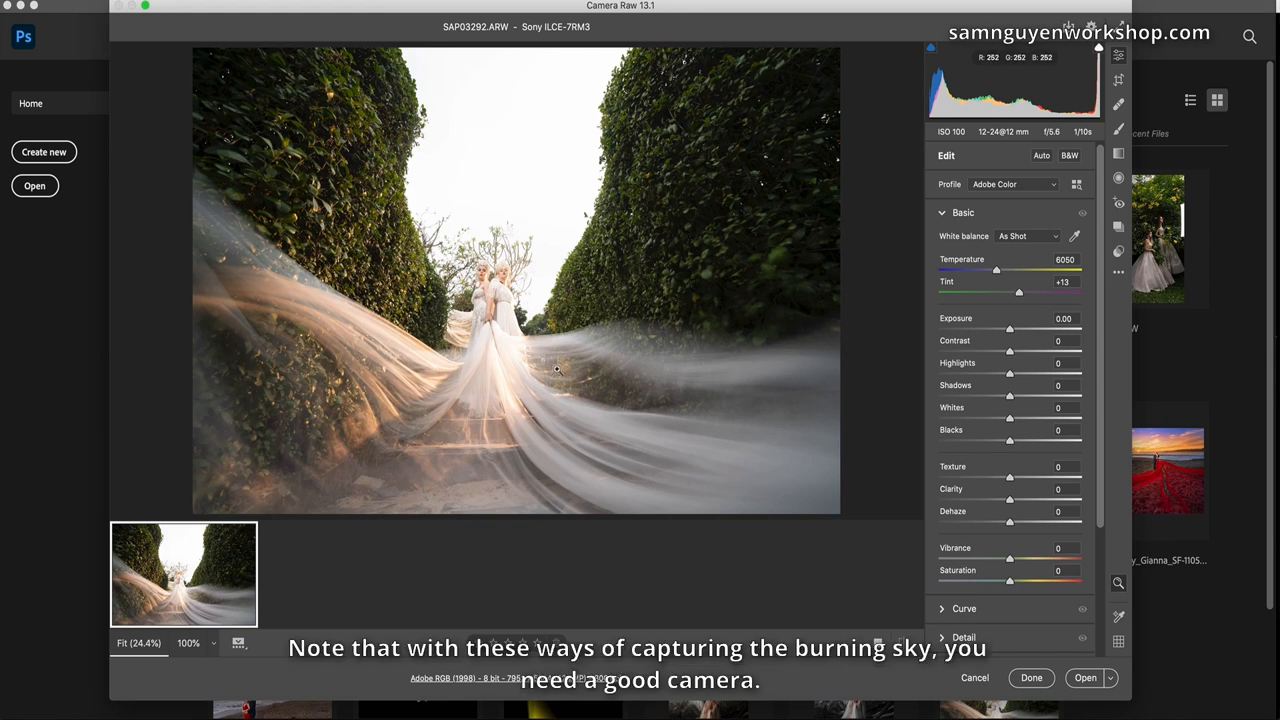
mouse_move(552, 162)
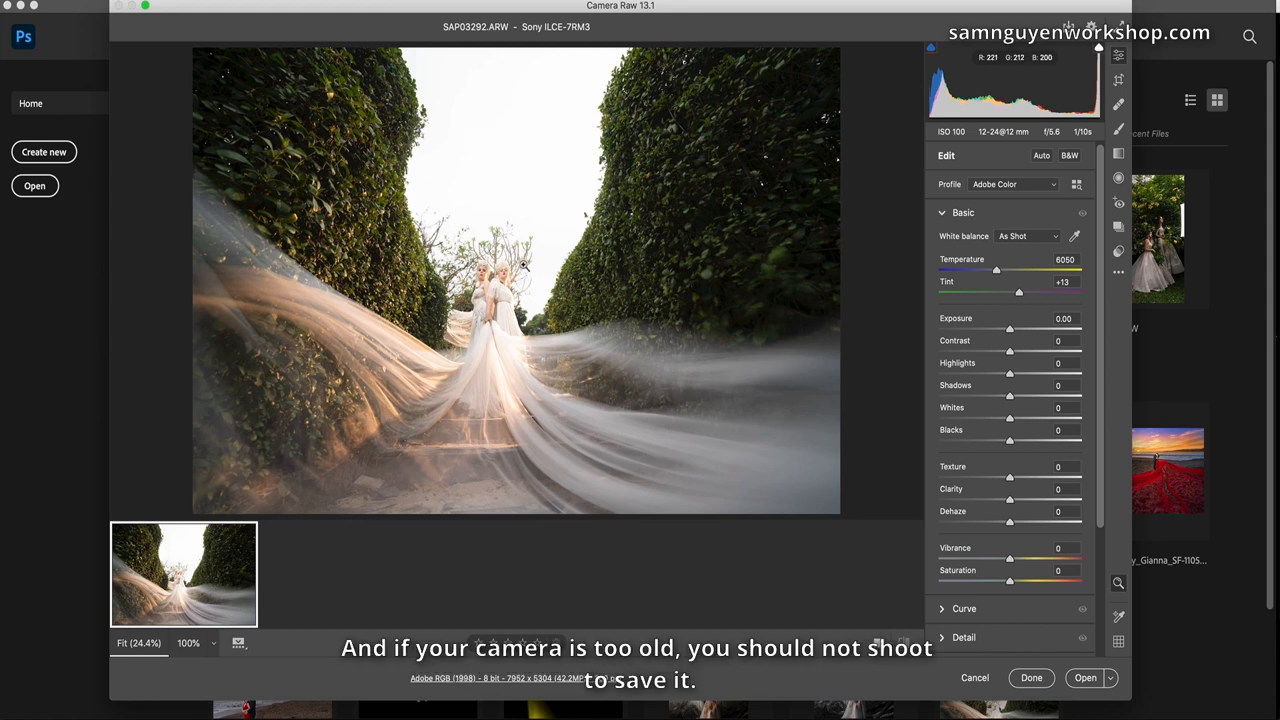
mouse_move(530, 222)
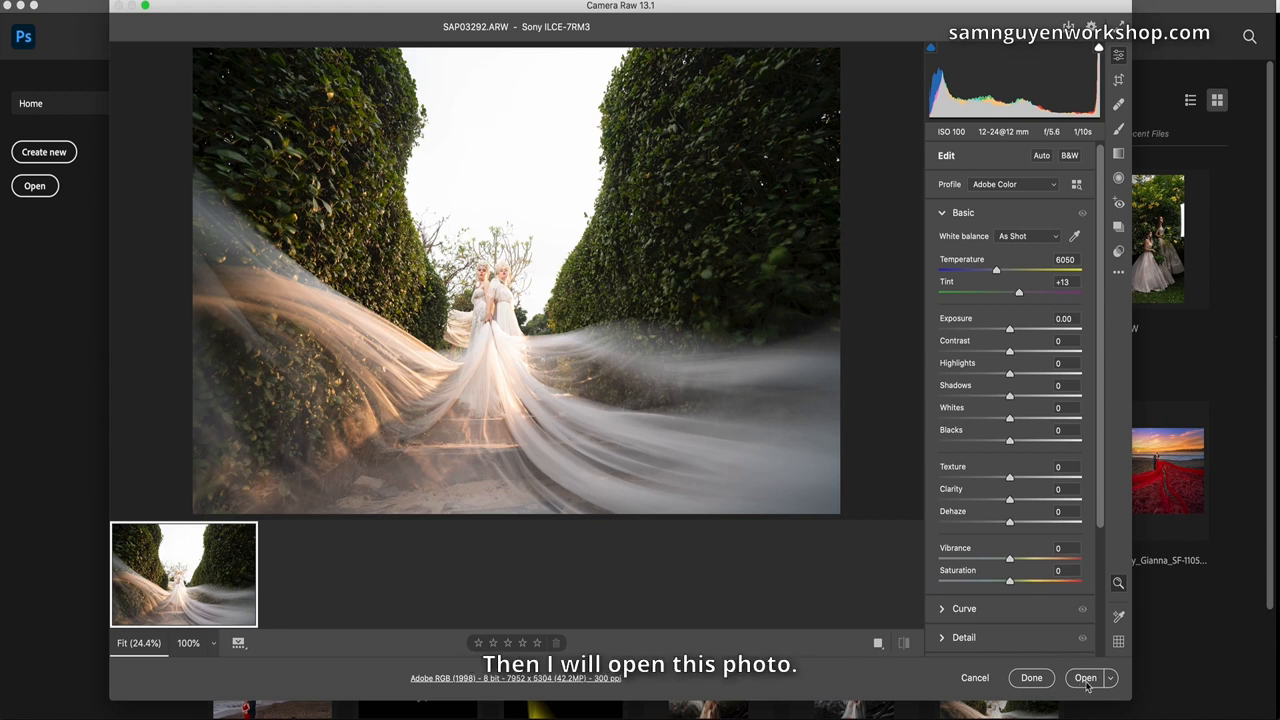
Open the raw wedding photo and run the '- Highlight' recovery action twice to gray the white sky.
left_click(1084, 678)
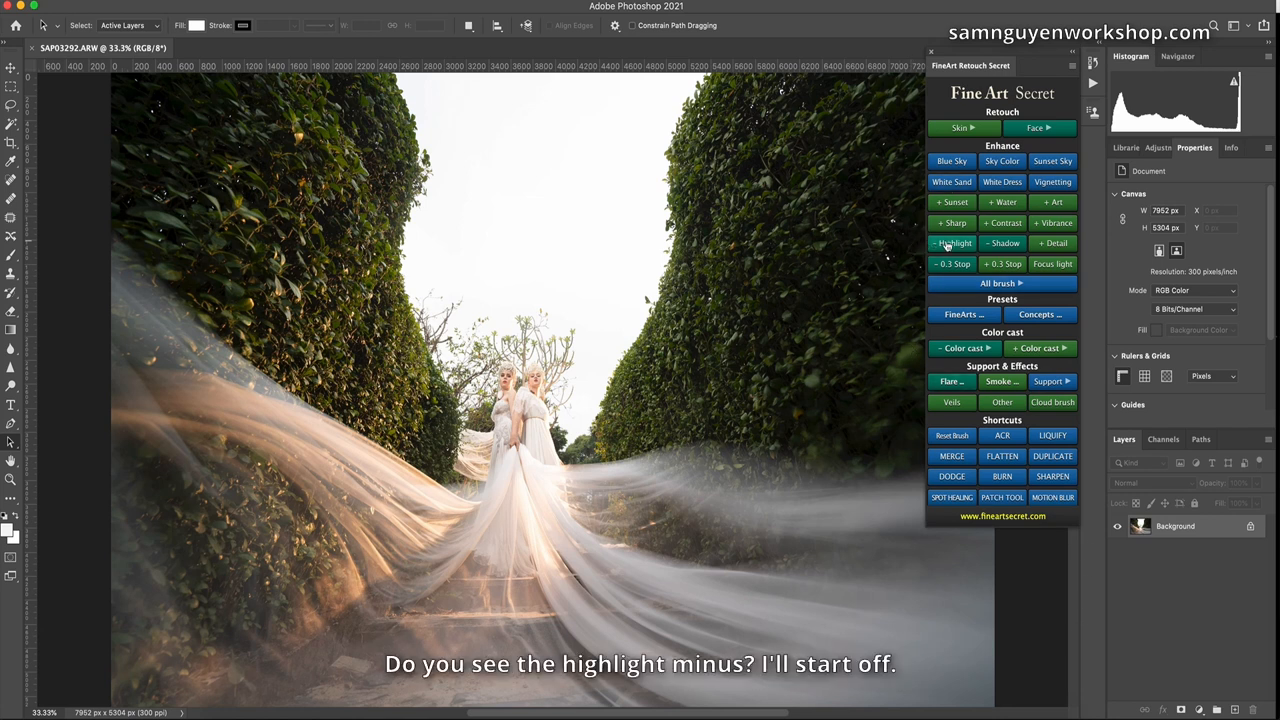
left_click(956, 242)
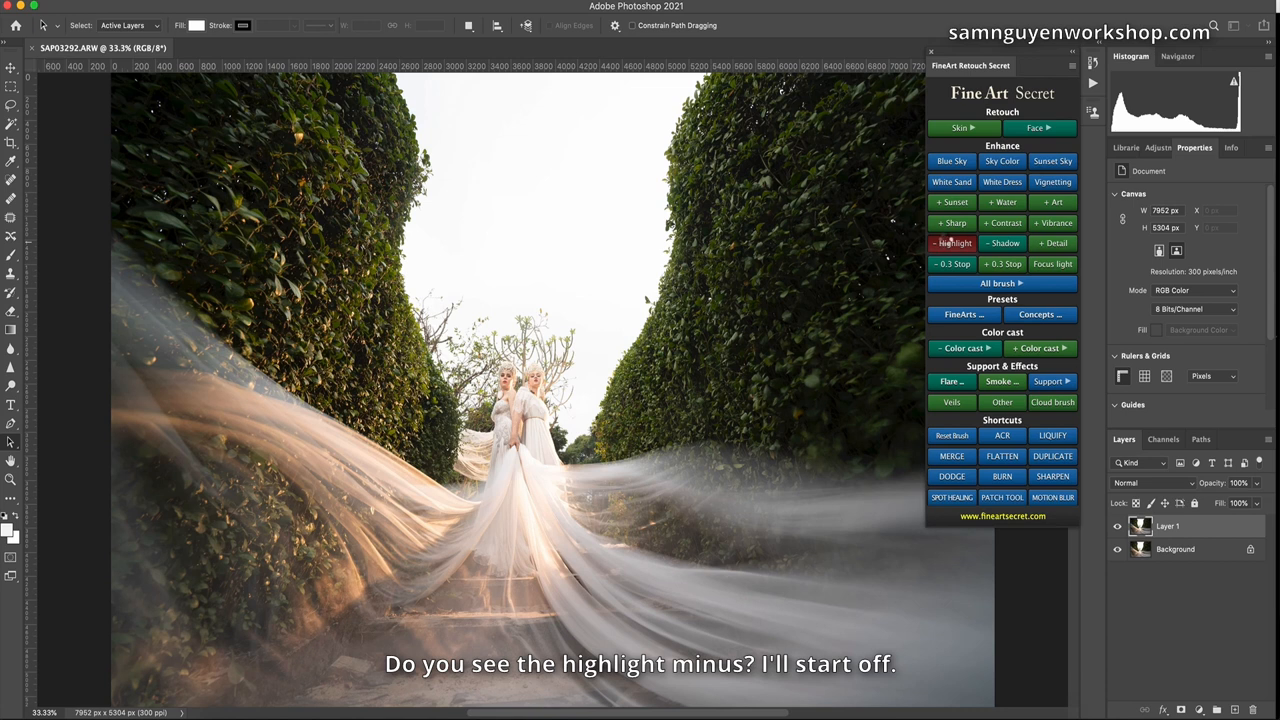
left_click(952, 242)
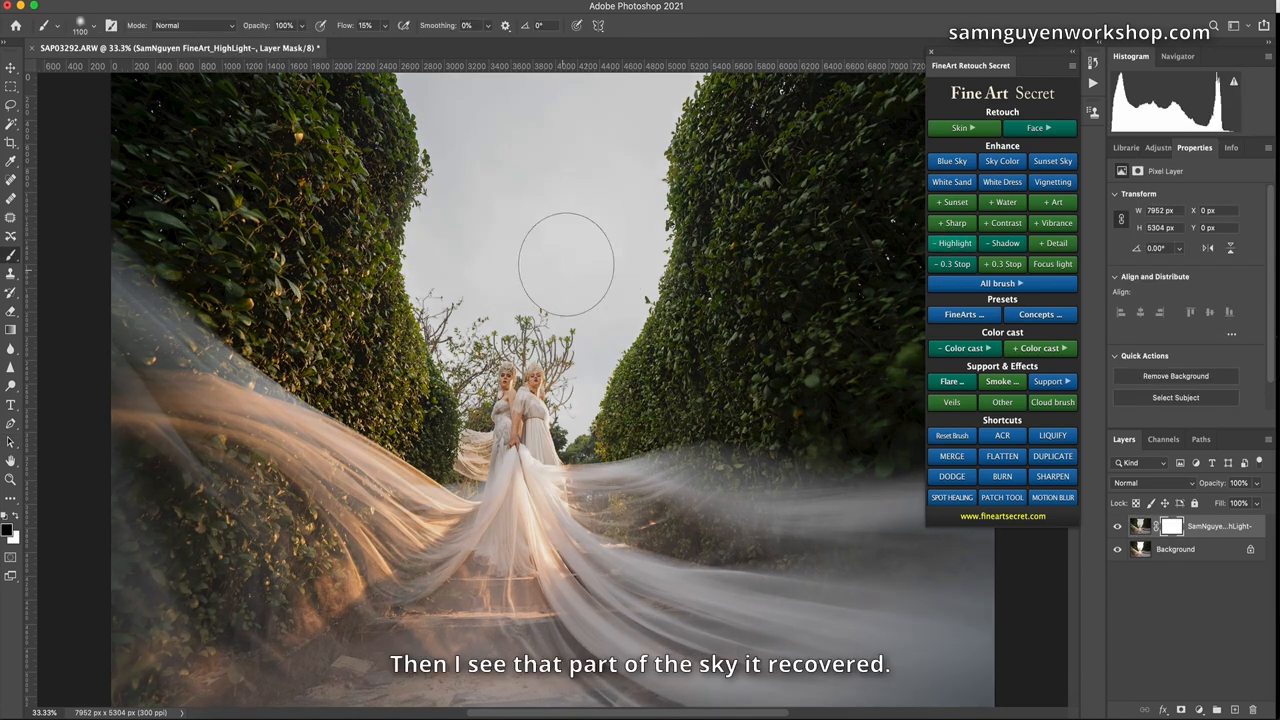
mouse_move(656, 190)
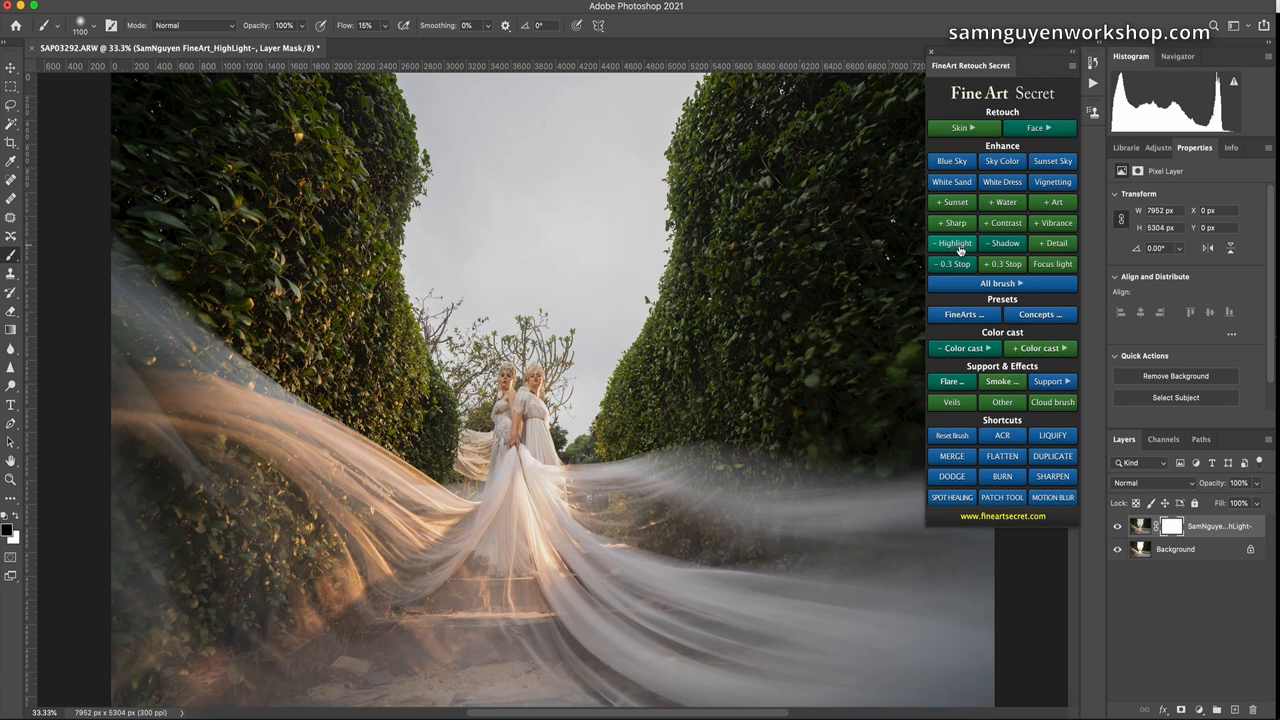
left_click(952, 244)
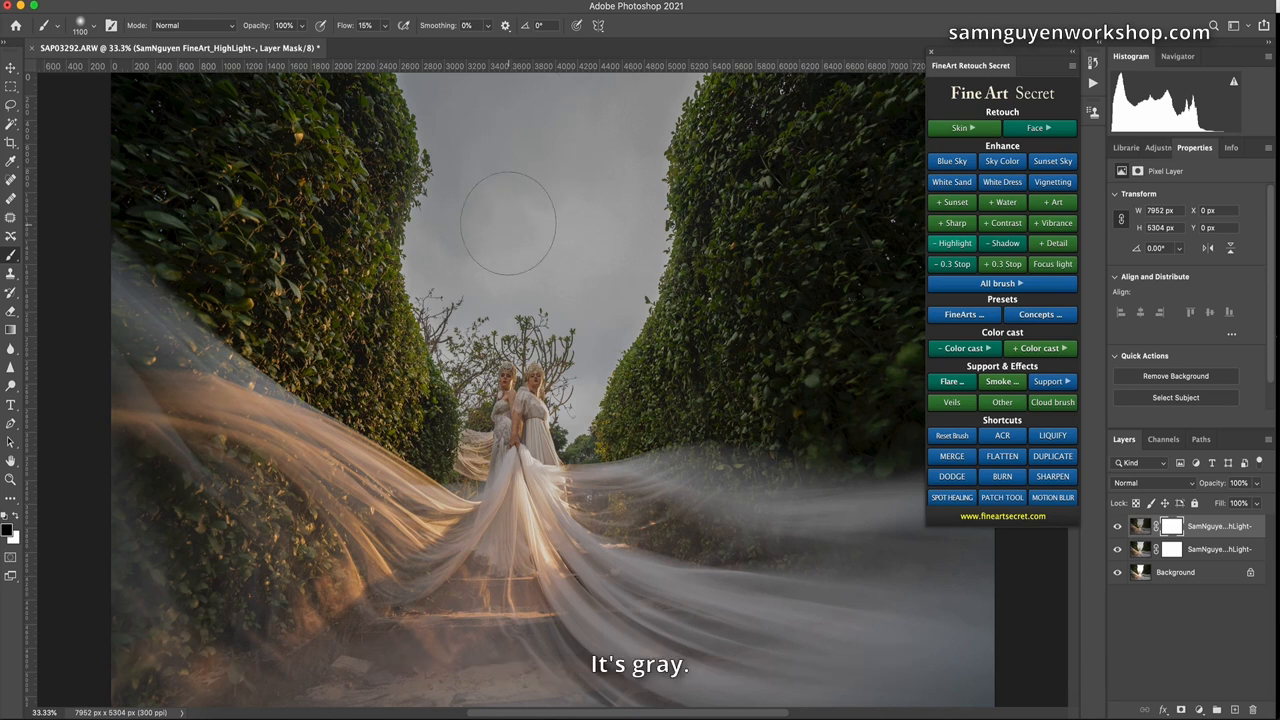
mouse_move(504, 258)
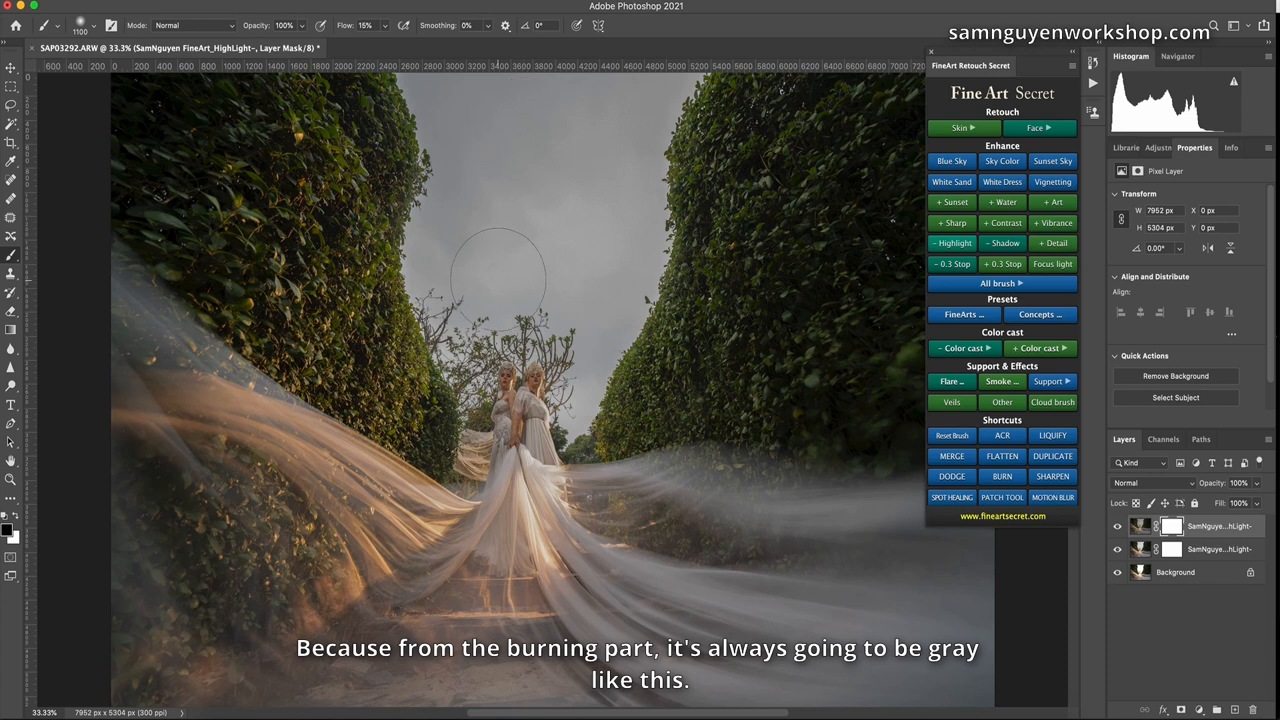
mouse_move(518, 240)
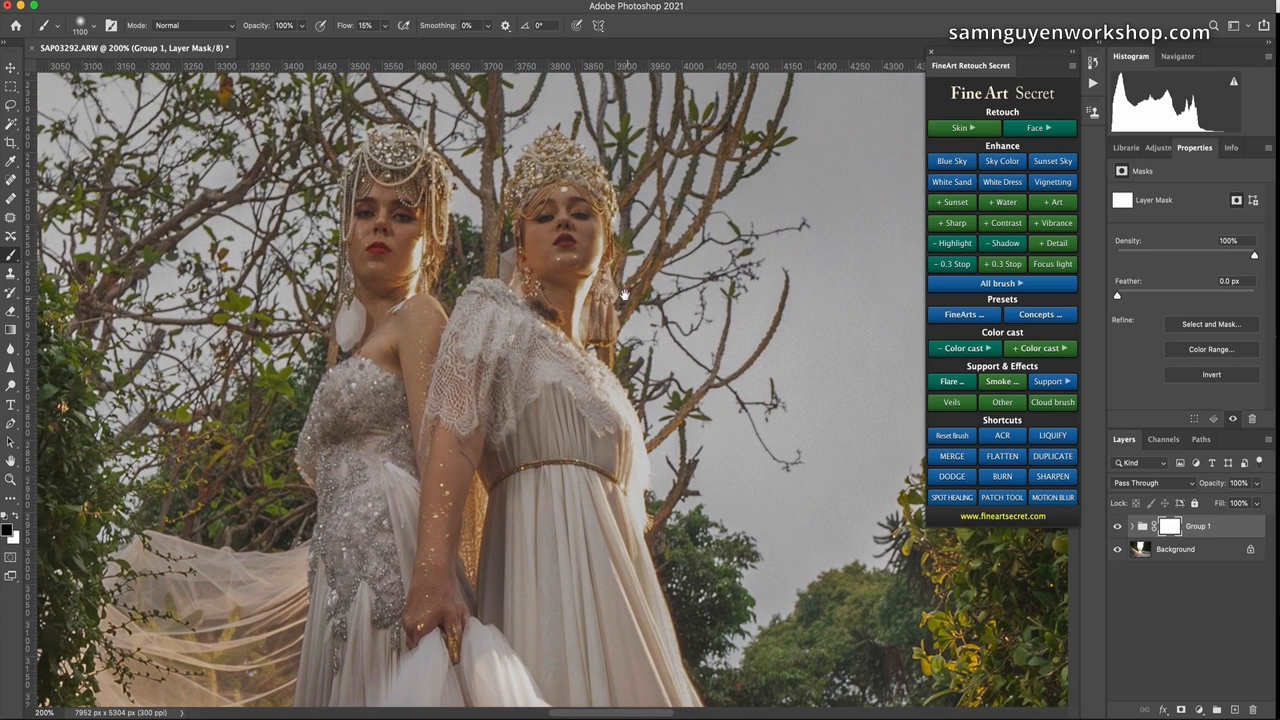
mouse_move(884, 412)
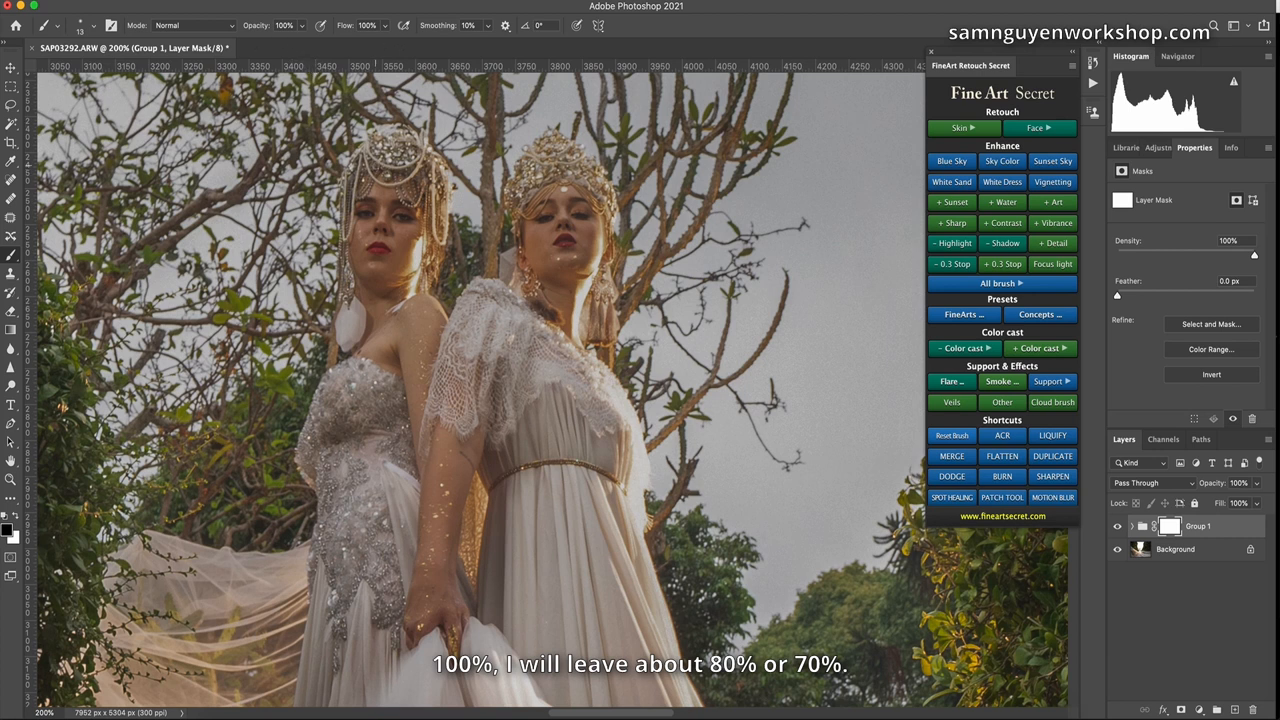
Paint the Group 1 mask at about 70% opacity over the brides to restore their brightness.
left_click(284, 24)
type("70")
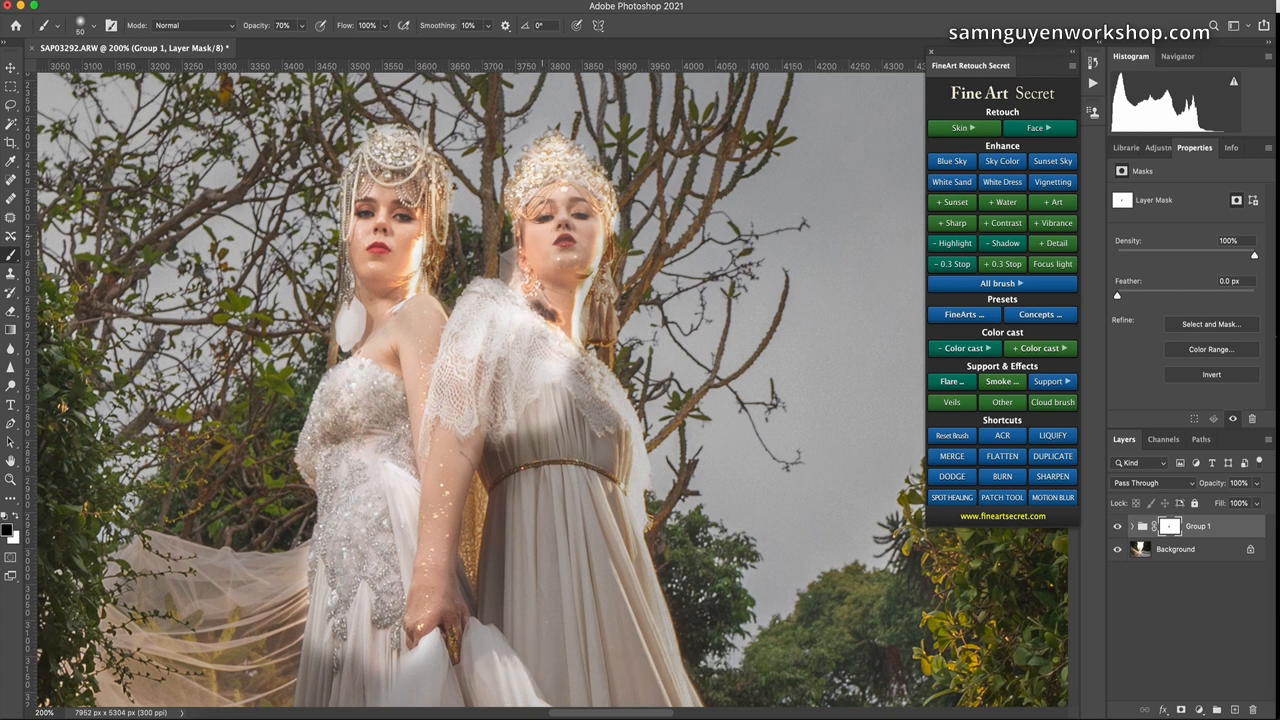
left_click_drag(536, 204, 564, 384)
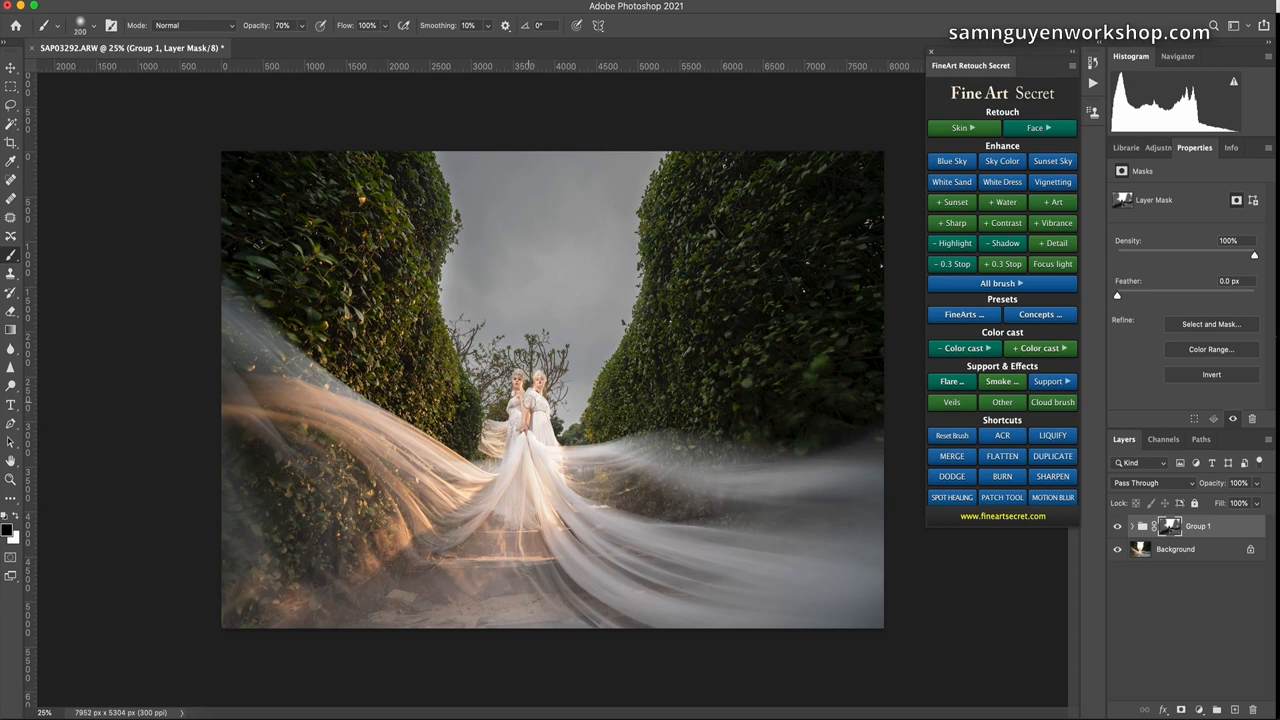
mouse_move(538, 204)
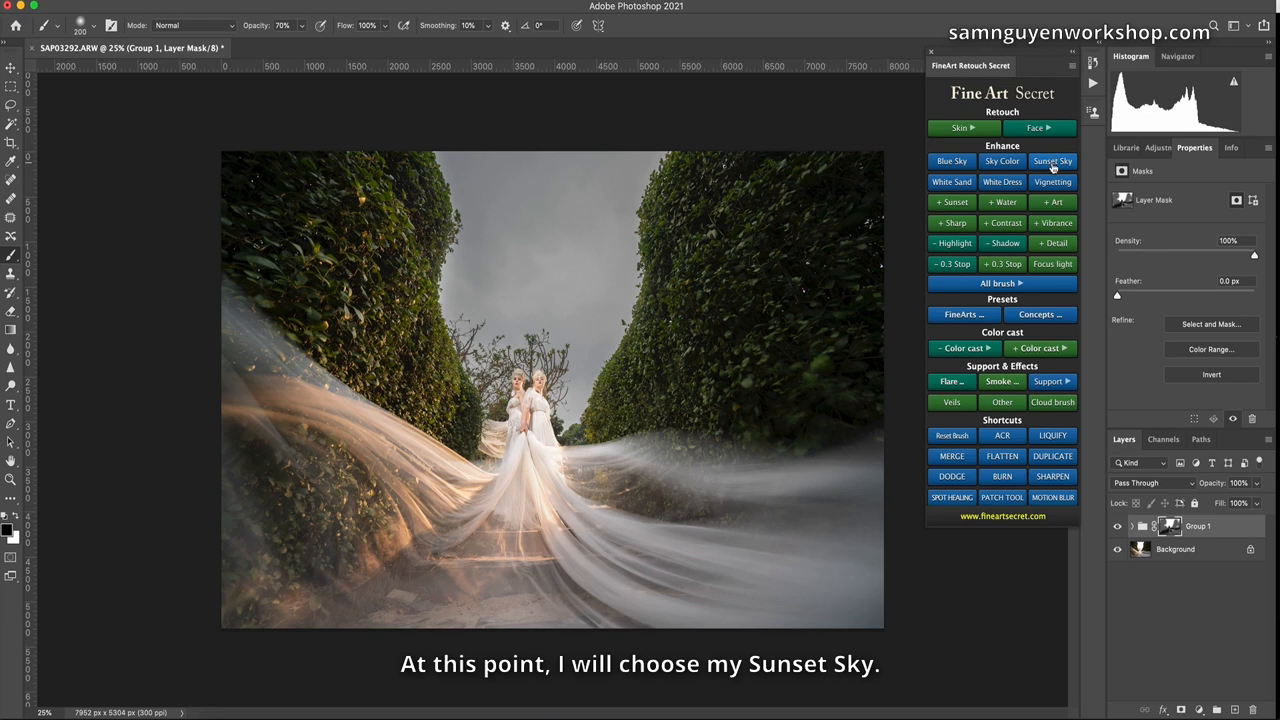
Apply the Sunset Sky effect, reshape its radial ellipse over the sky between the hedges, and confirm.
left_click(1052, 160)
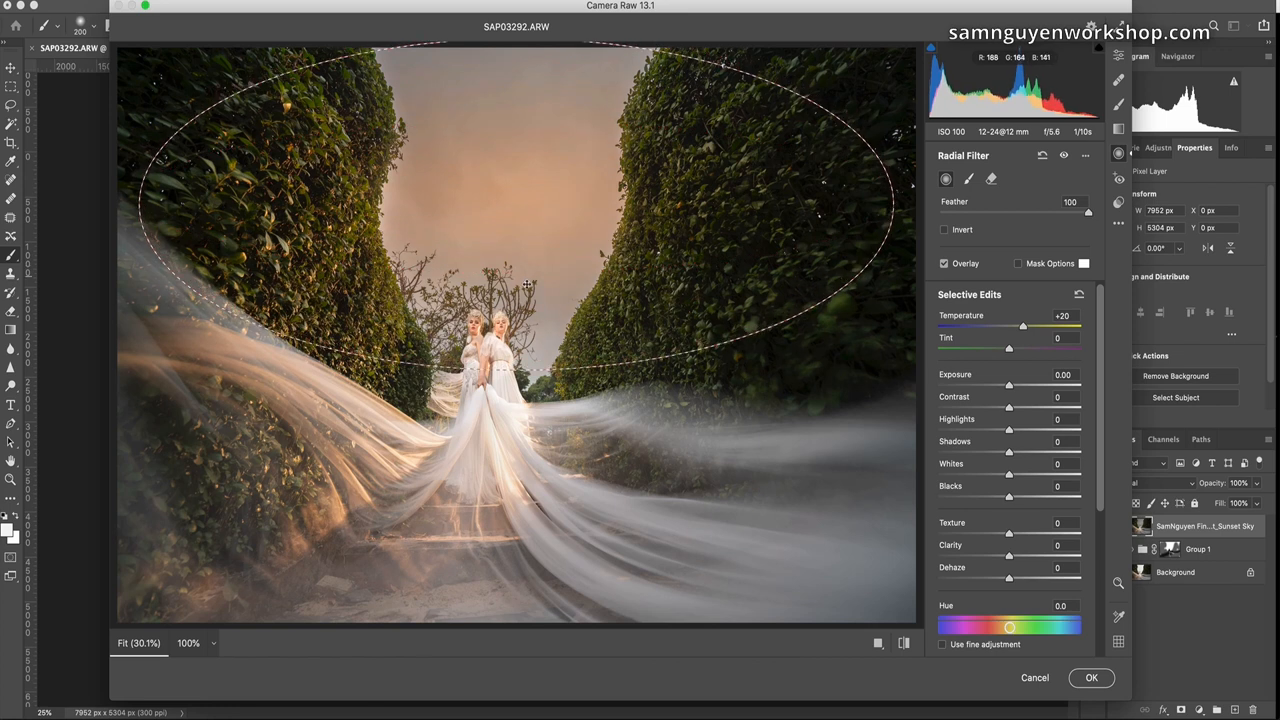
left_click_drag(912, 188, 876, 234)
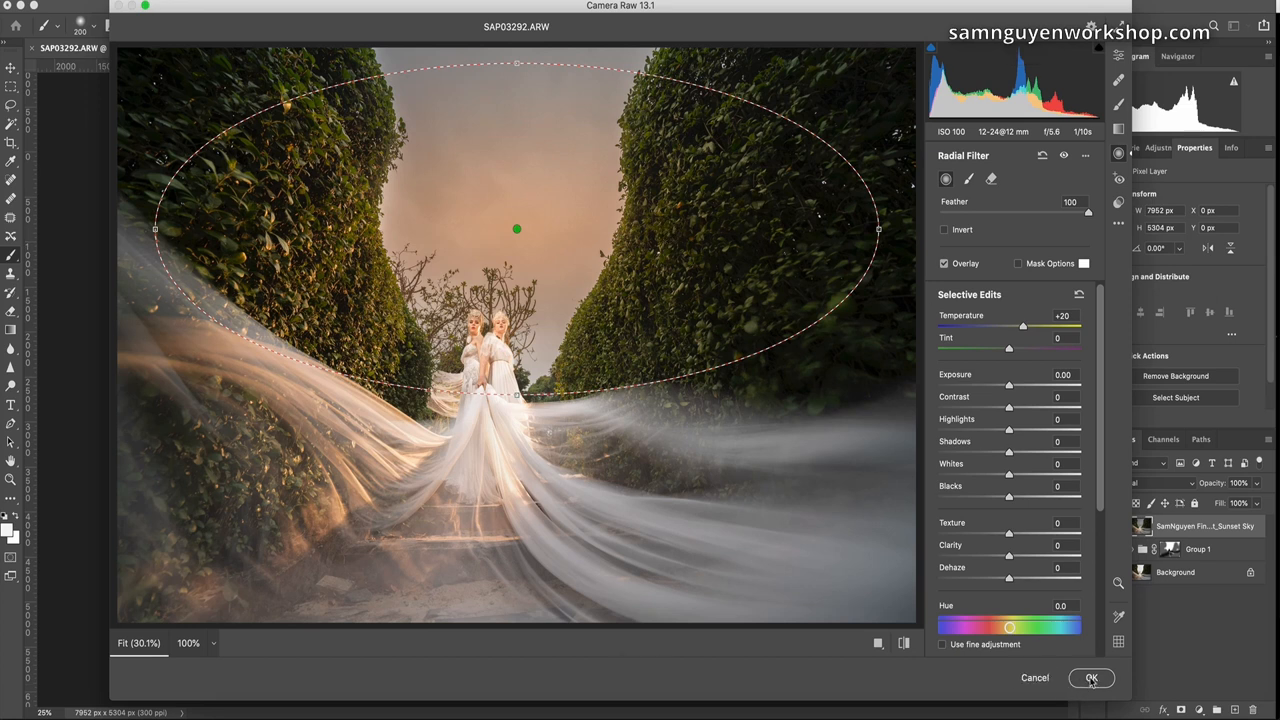
left_click(1092, 678)
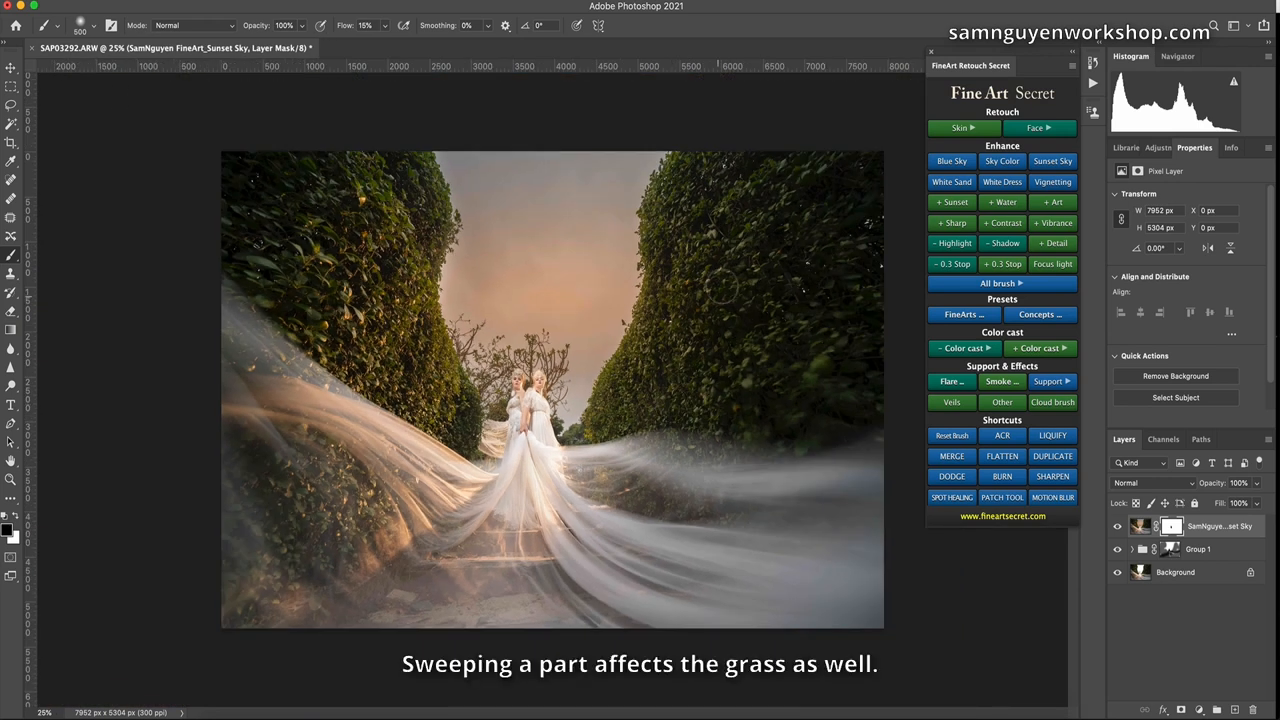
mouse_move(684, 428)
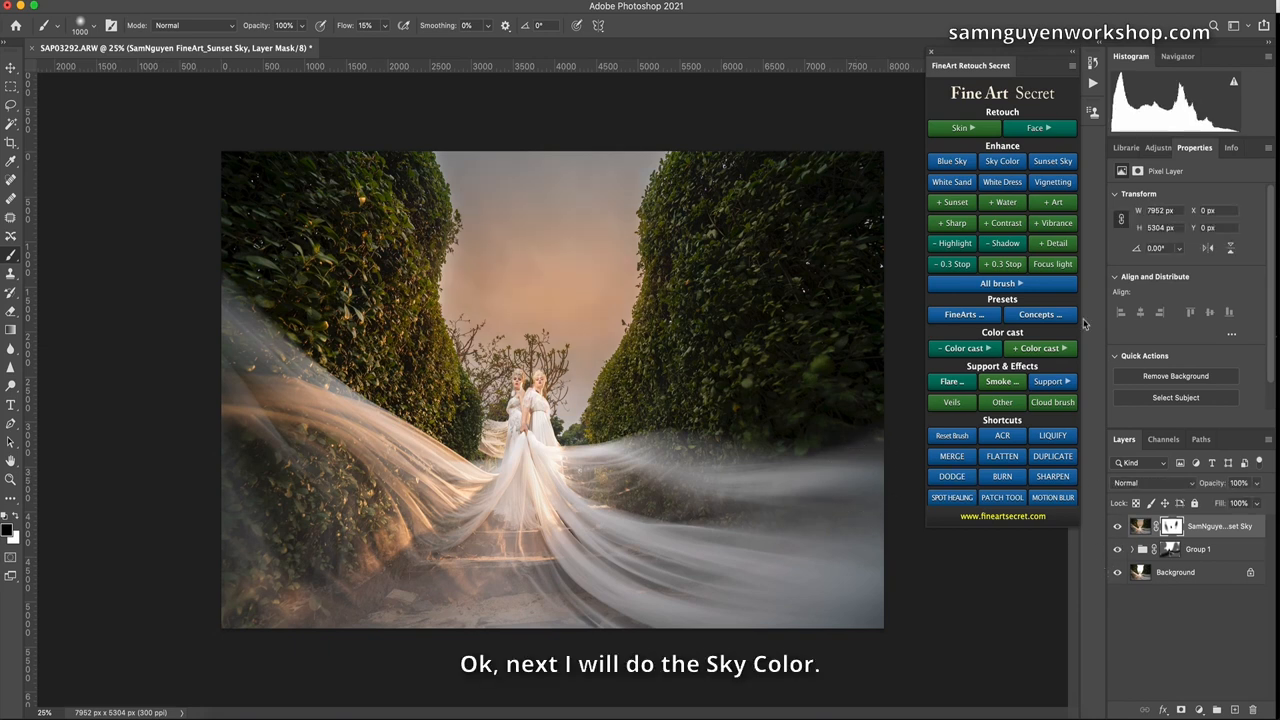
Apply the Sky Color effect, stretch the tint band across the sky, push Tint toward magenta, and confirm.
left_click(1002, 160)
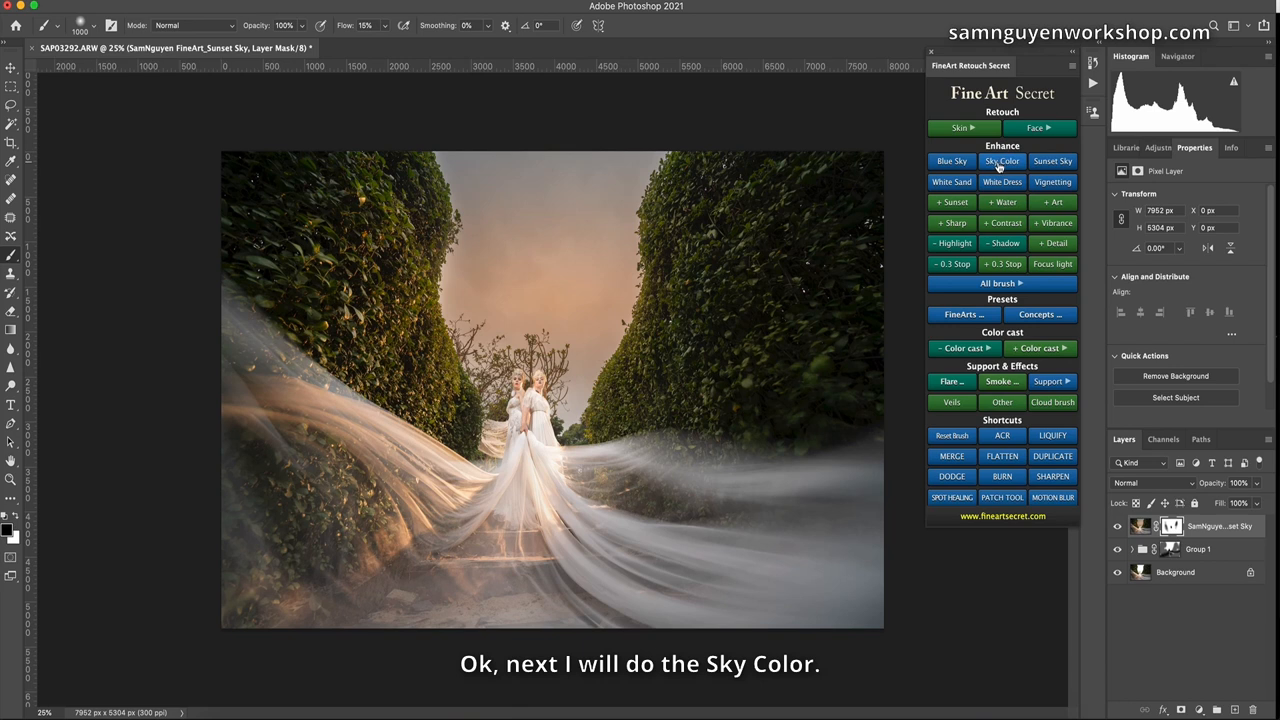
left_click(1002, 160)
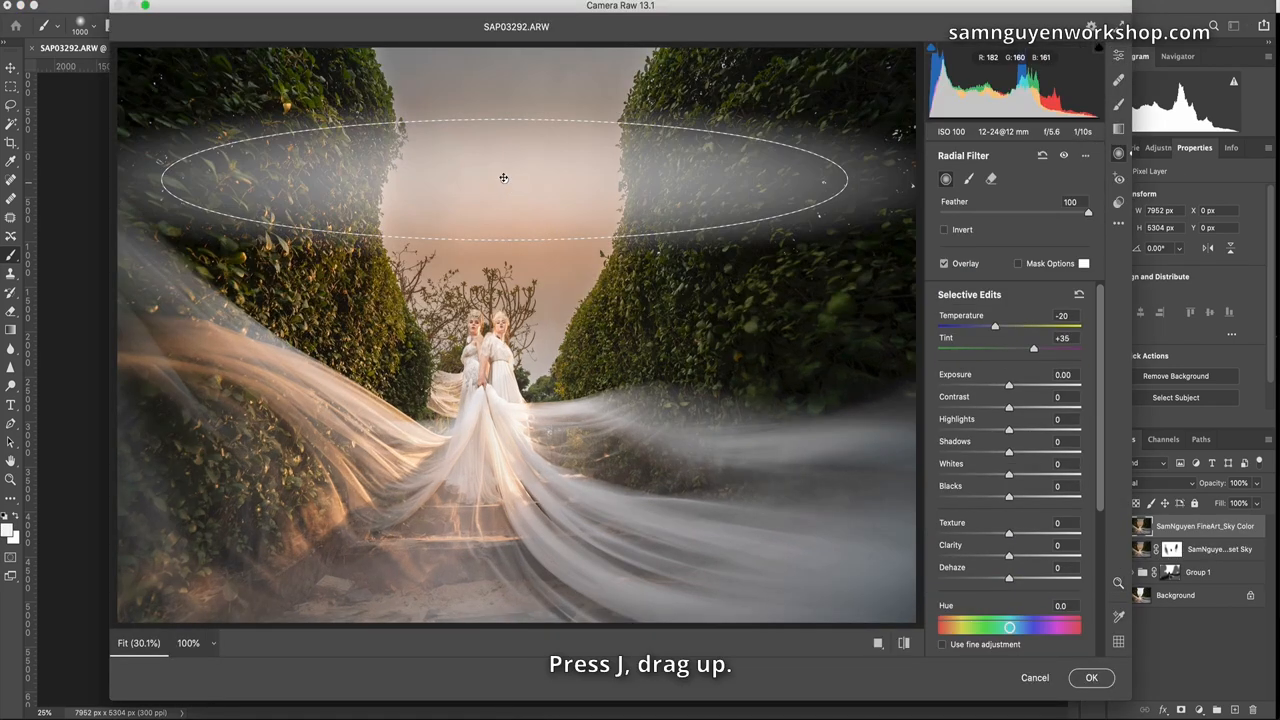
left_click_drag(504, 178, 504, 70)
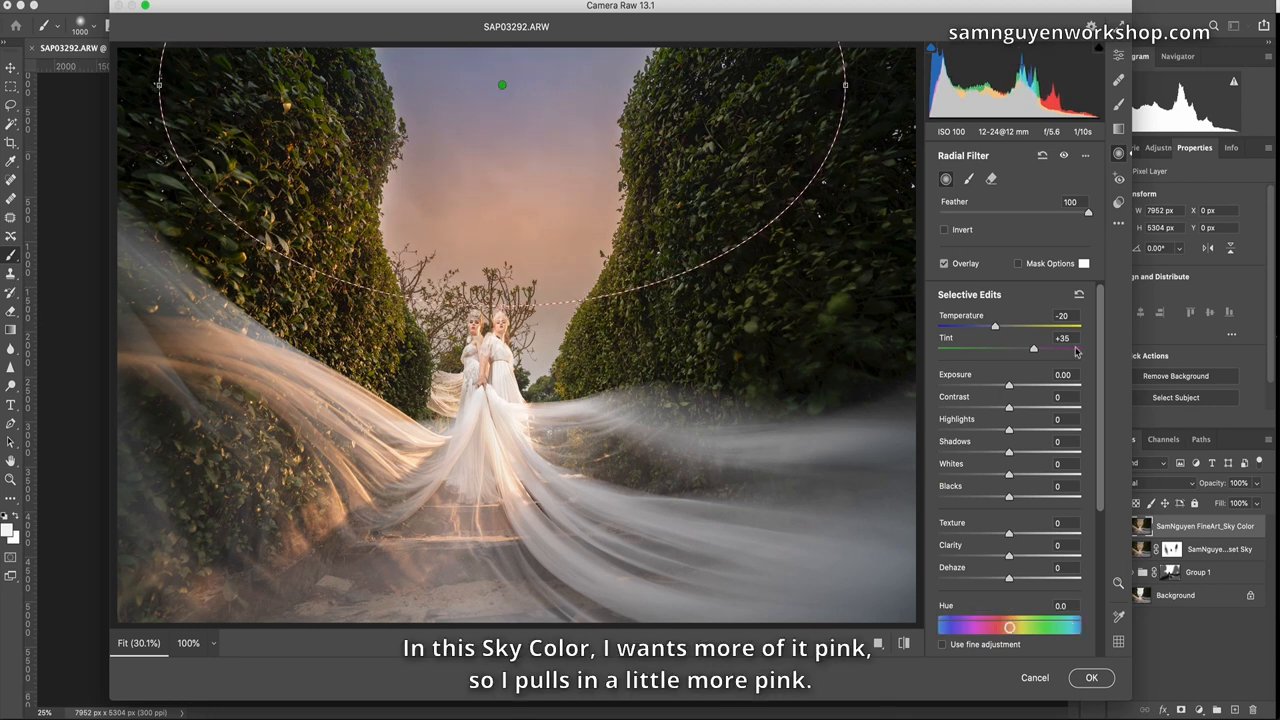
left_click_drag(1032, 348, 1080, 348)
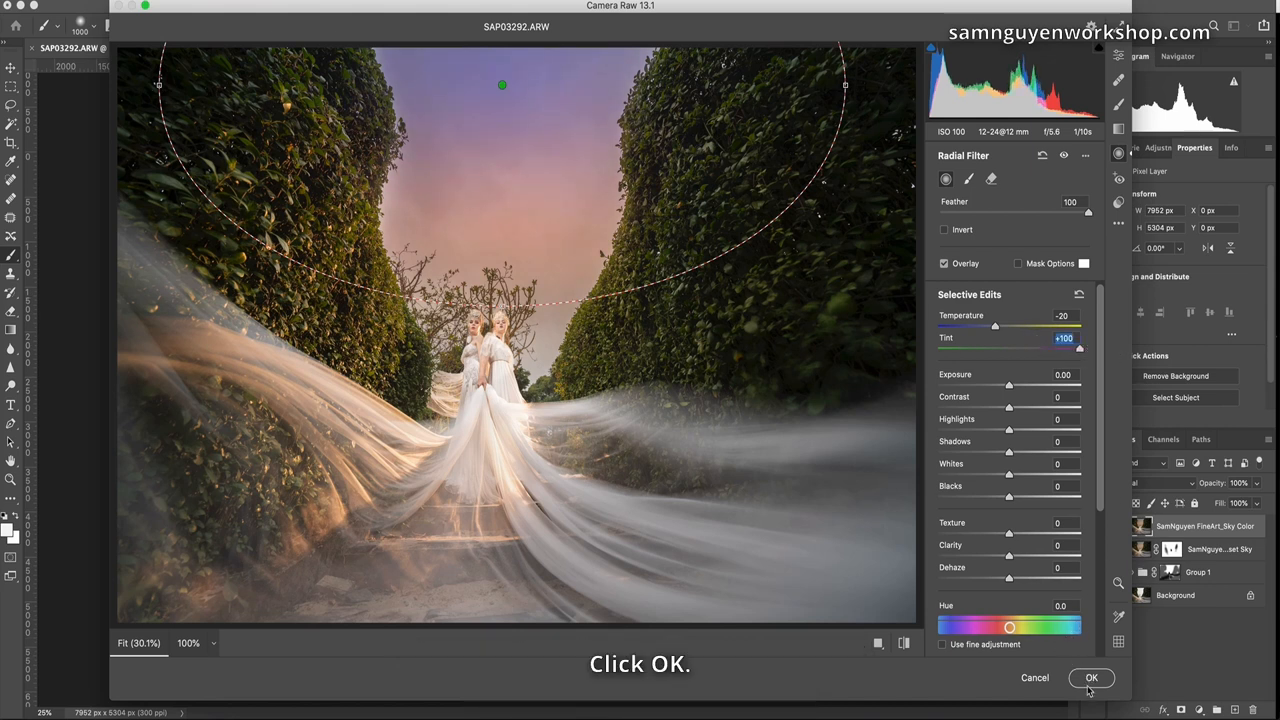
left_click(1092, 678)
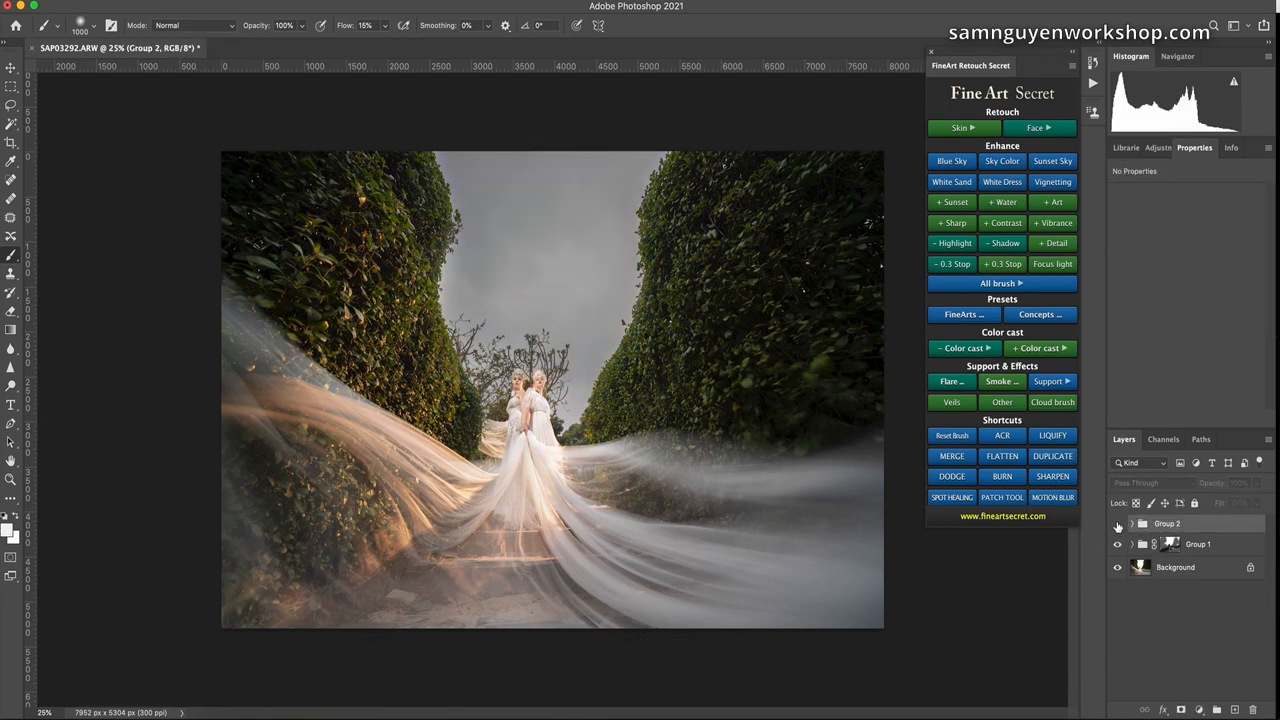
Add the masked Sunset layer giving the sky a pink-violet glow above the grouped sky layers.
left_click(1052, 160)
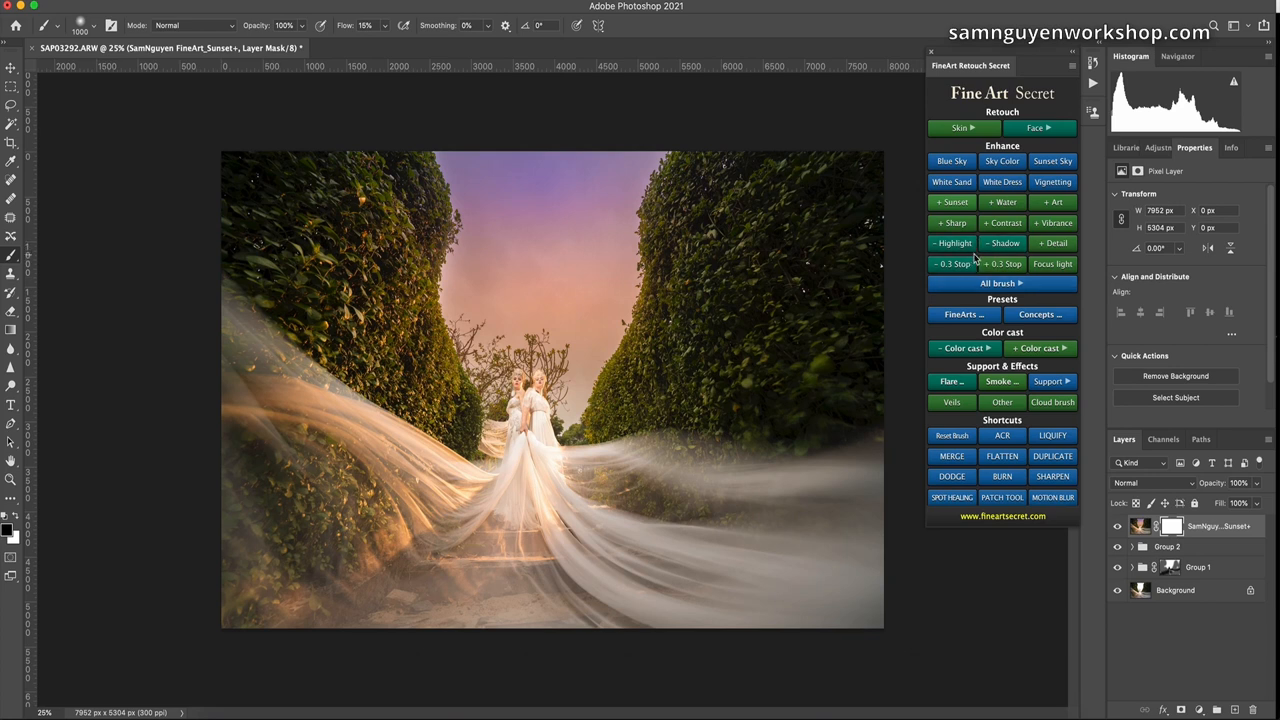
left_click(952, 264)
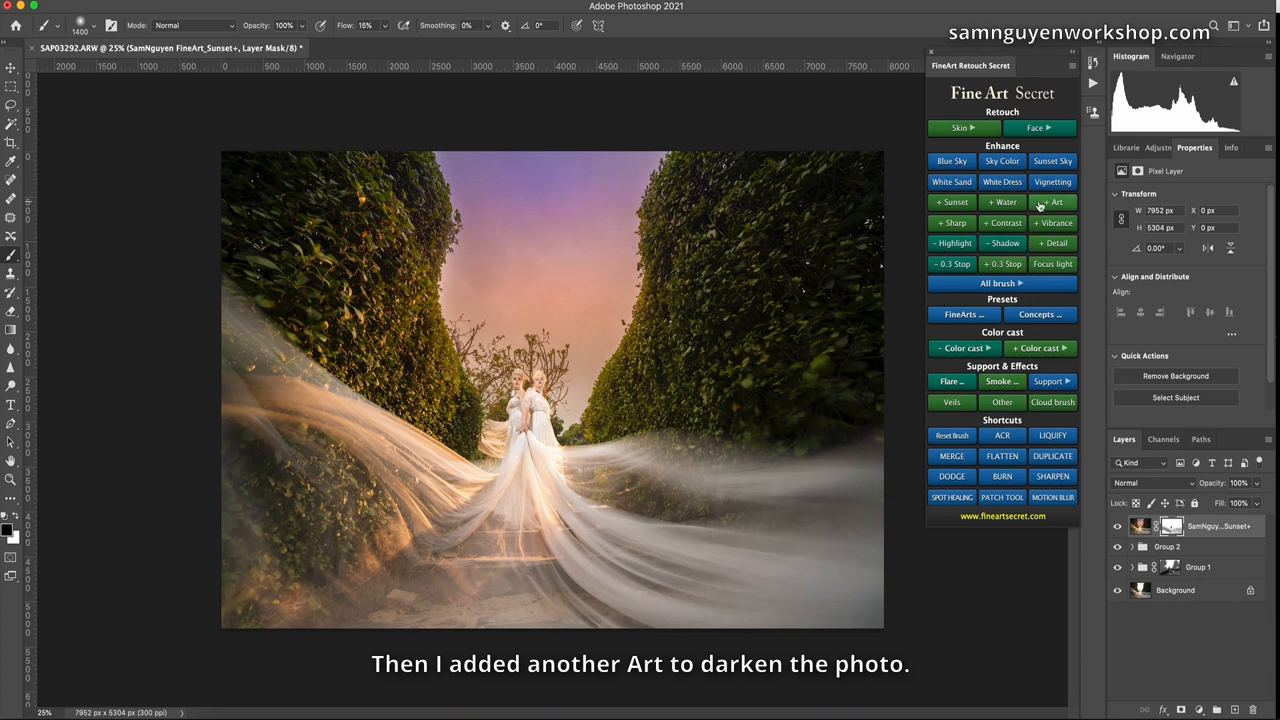
Add the masked Art darkening layer on top of the sunset-toned stack.
left_click(1052, 202)
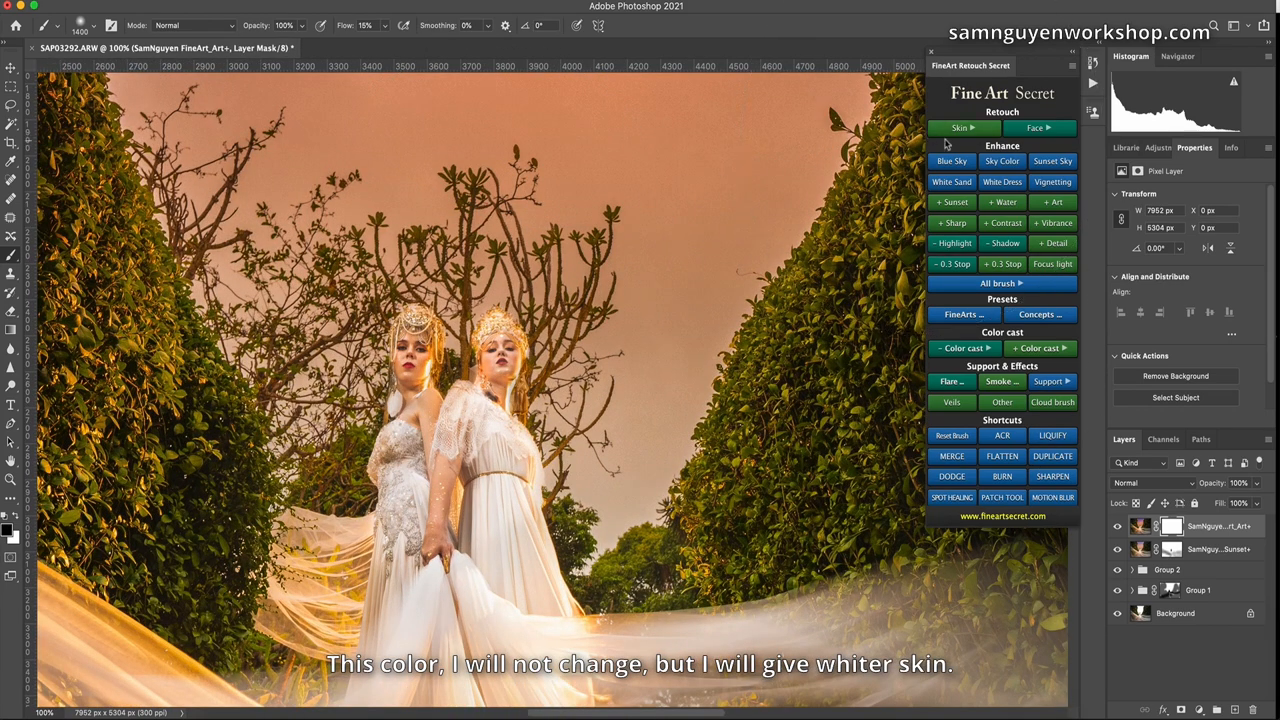
Stamp all visible edits into a new merged Layer 1 above the grouped adjustments.
left_click(960, 128)
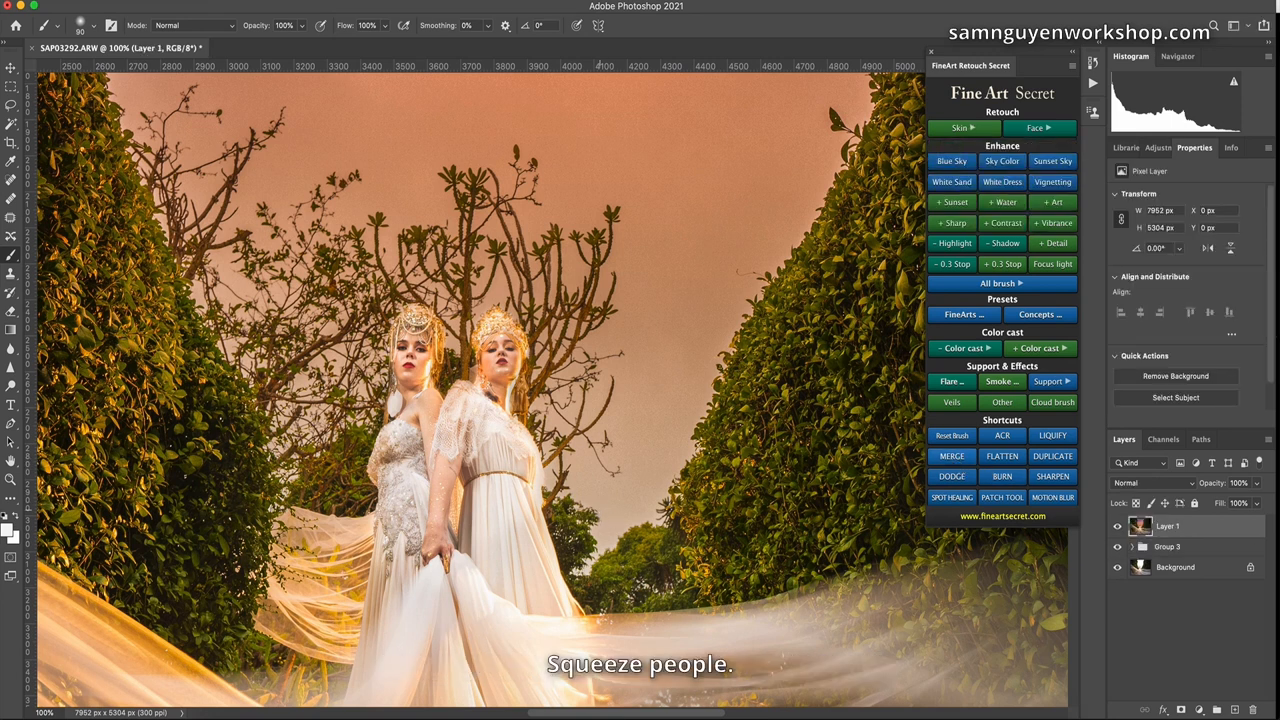
In Liquify with brush size 400, forward-warp the right veil and push it inward into shape.
left_click(1052, 436)
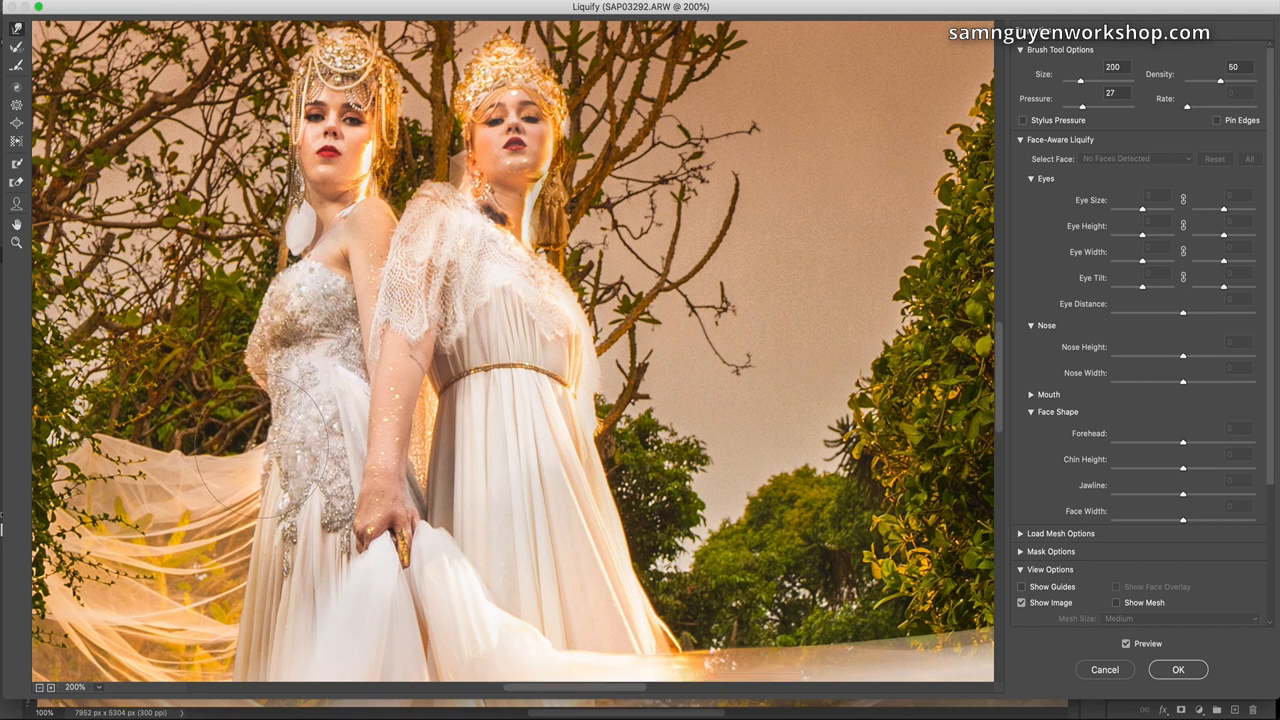
type("400")
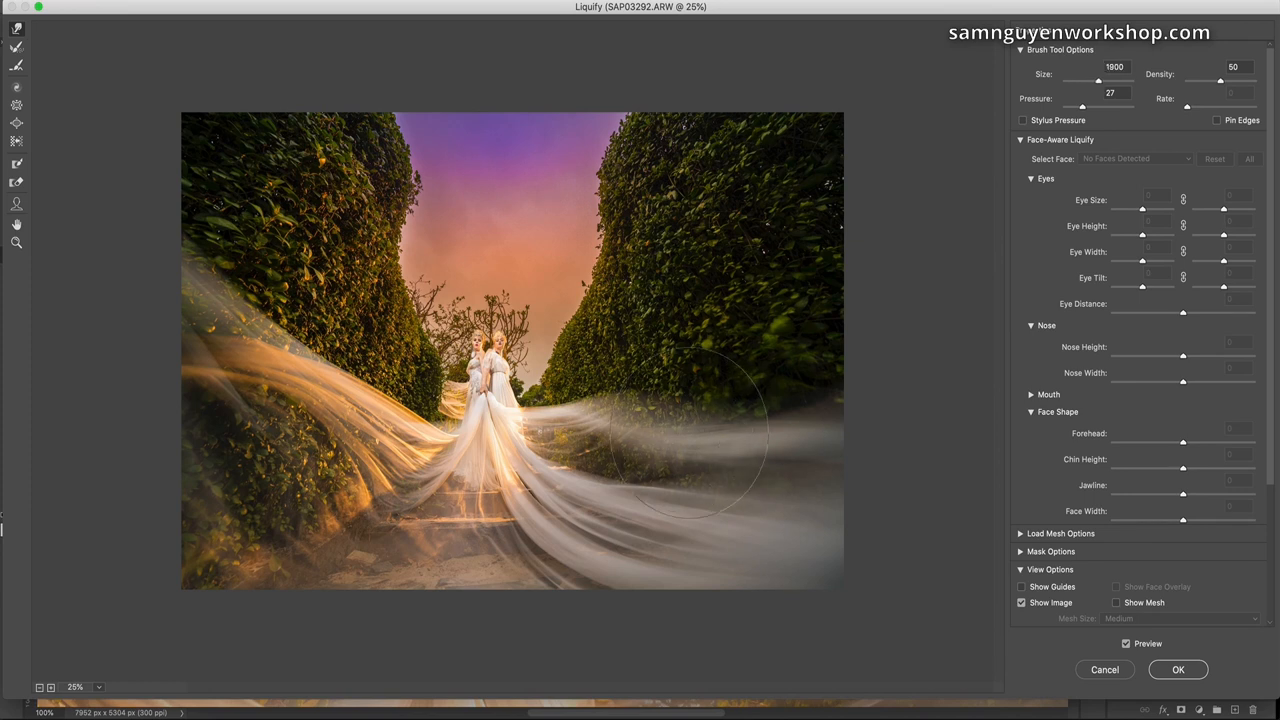
left_click_drag(690, 440, 650, 520)
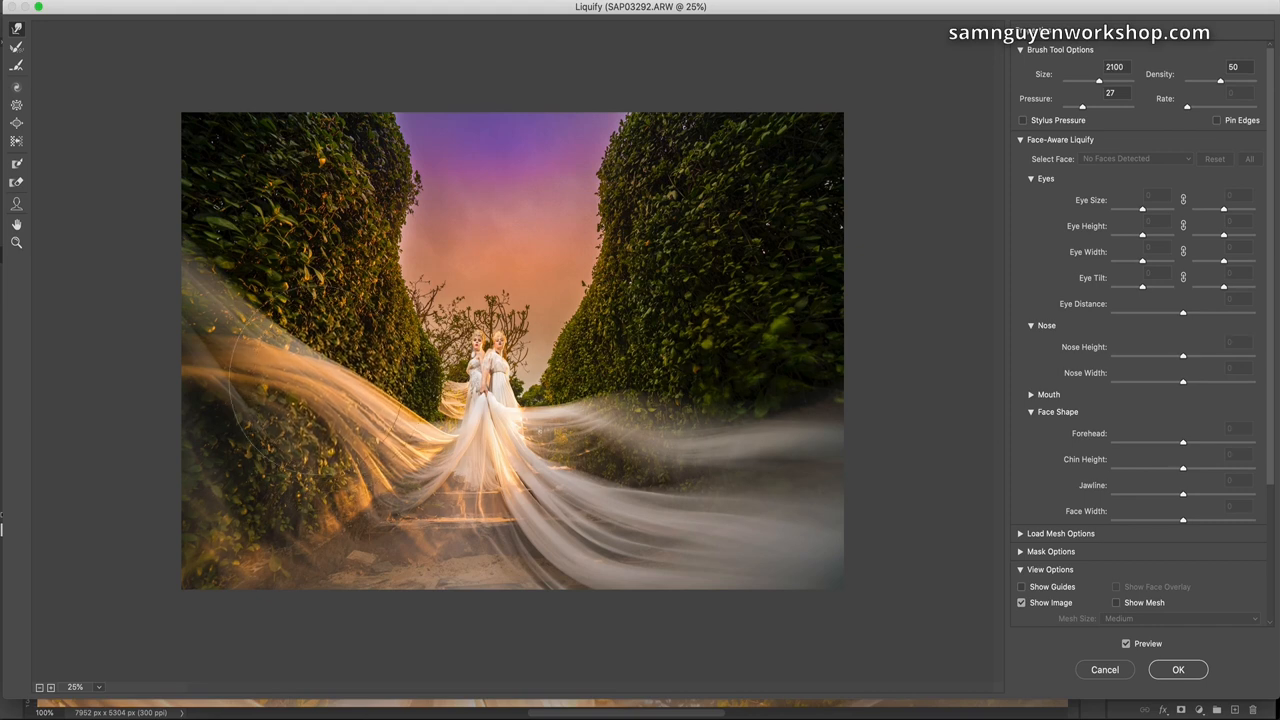
left_click_drag(290, 380, 816, 390)
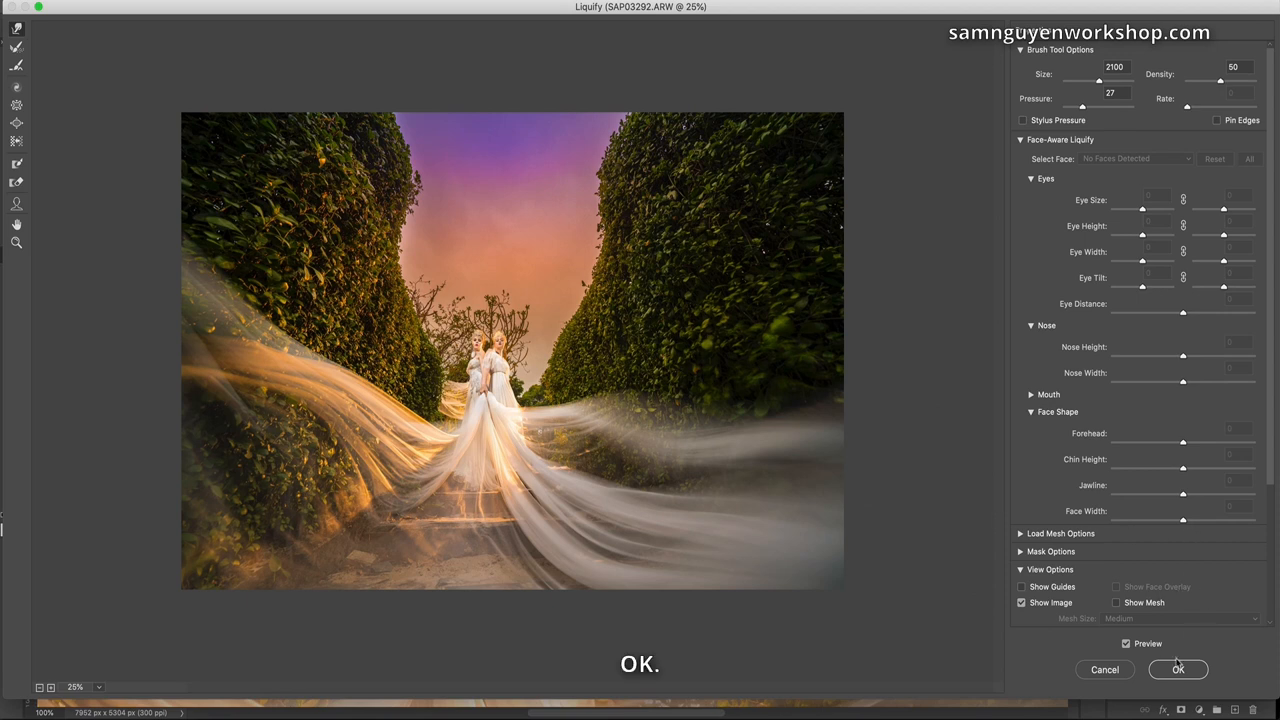
Accept the Liquify reshaping and dodge midtones at 10% exposure along the veil highlights.
left_click(1178, 668)
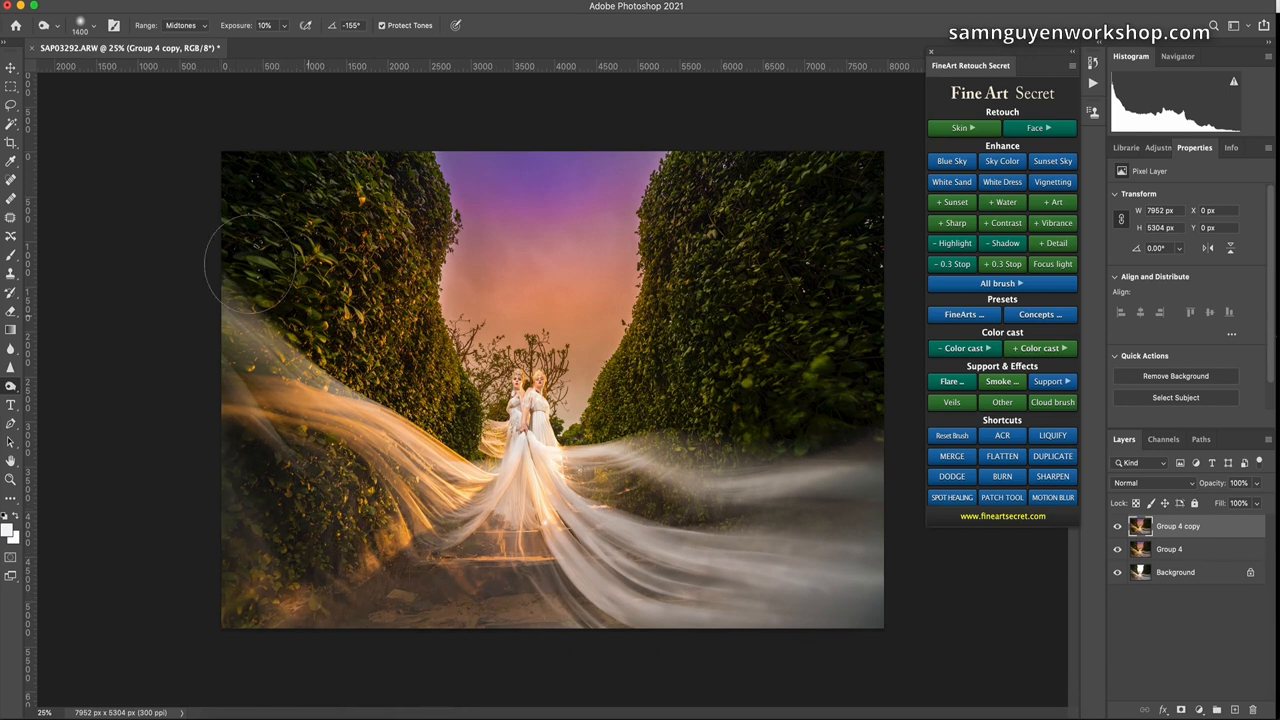
left_click_drag(270, 270, 850, 344)
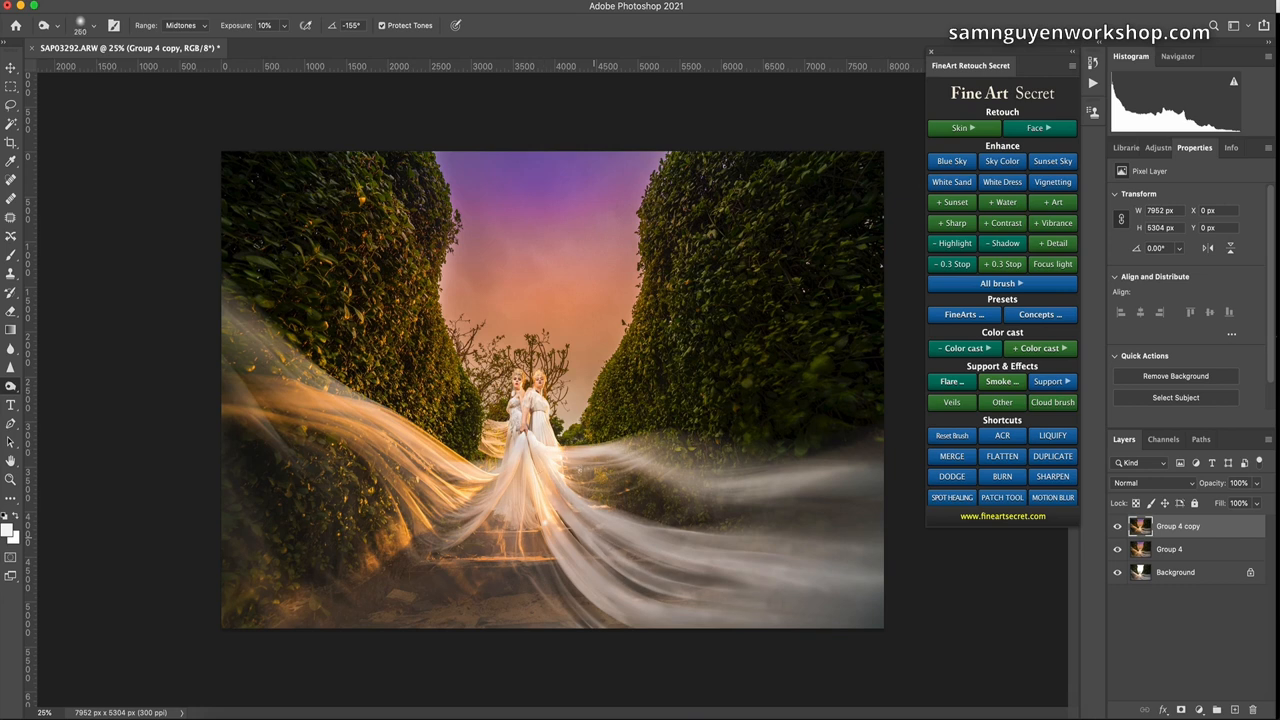
Toggle the Group 4 copy visibility off and on to compare the dodging before and after.
left_click(1118, 526)
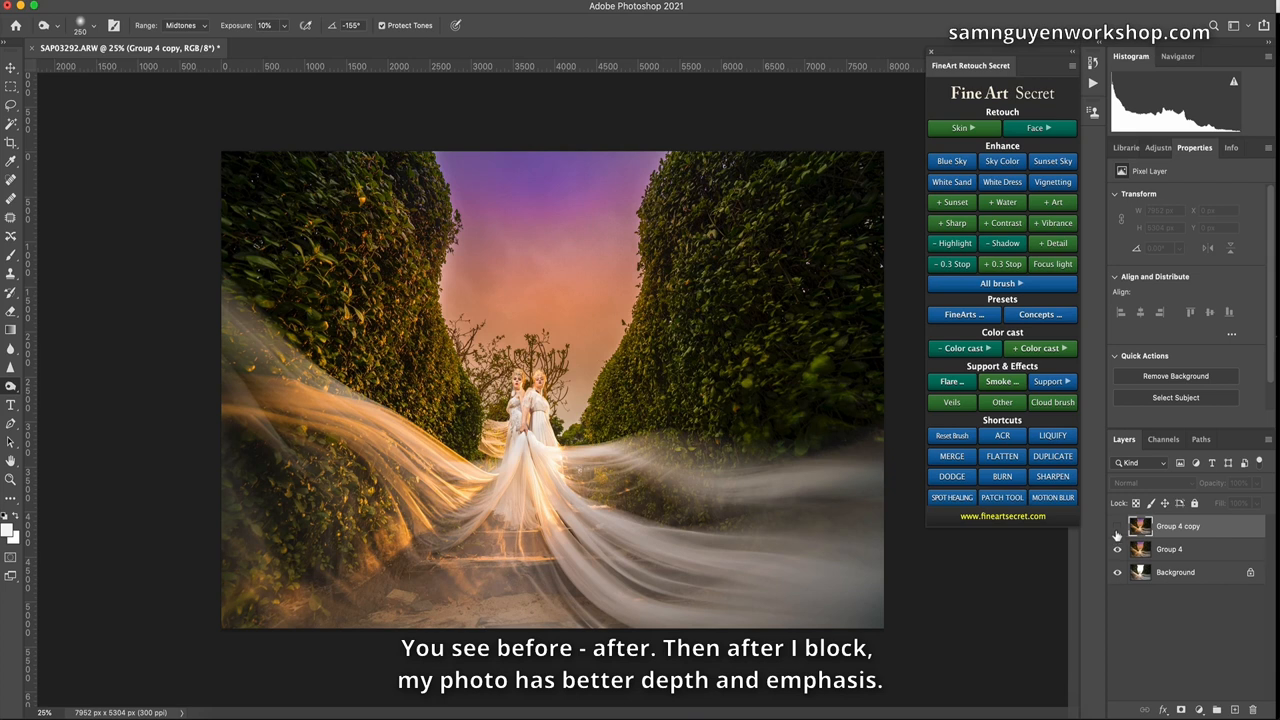
left_click(1116, 526)
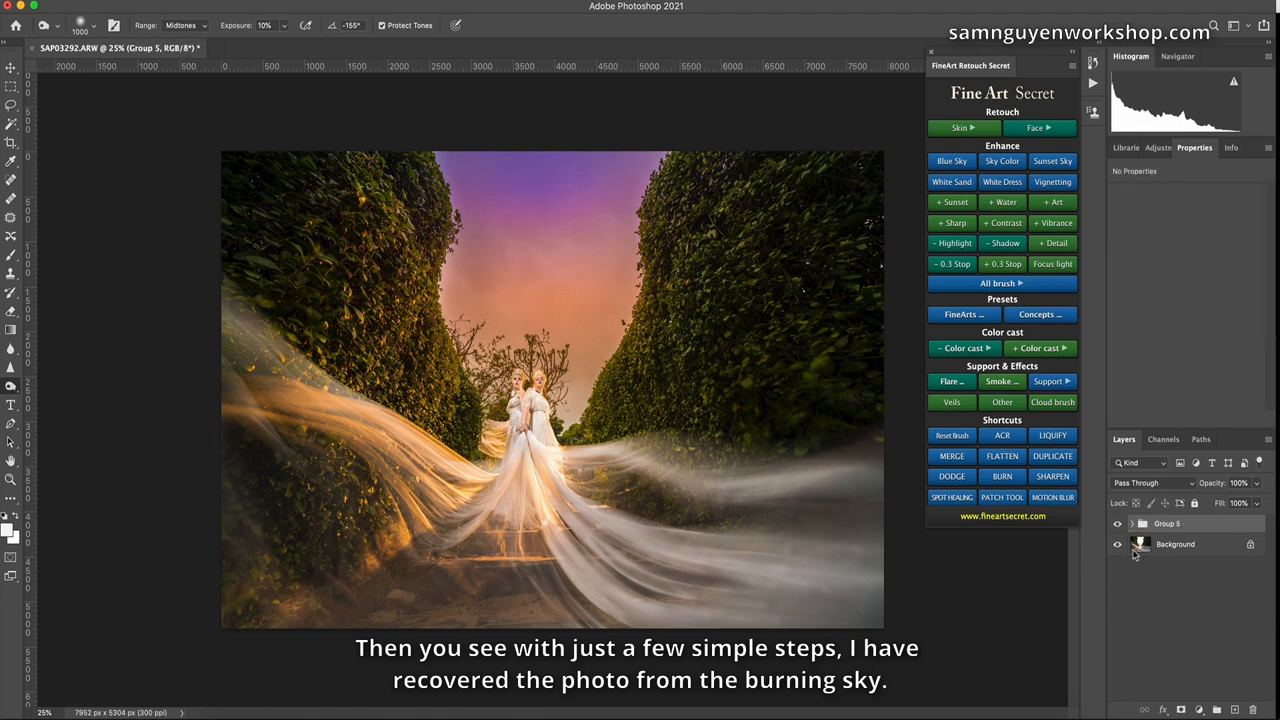
left_click(1116, 524)
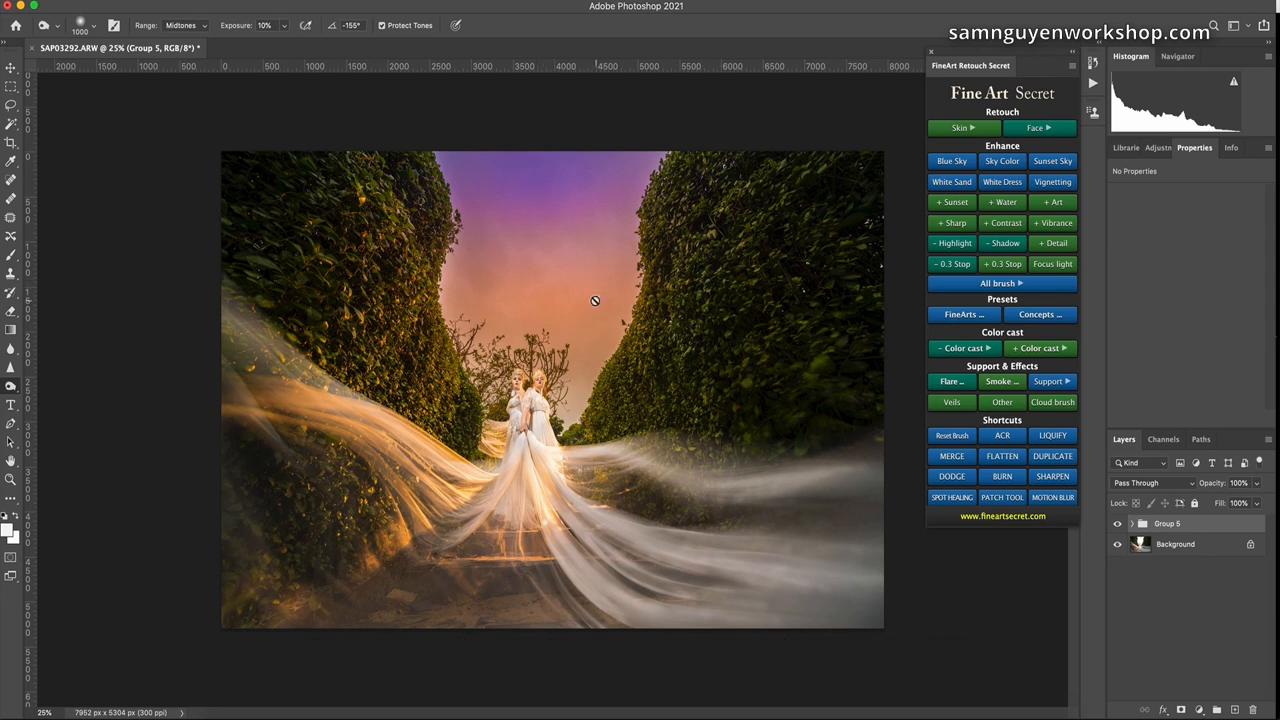
mouse_move(600, 276)
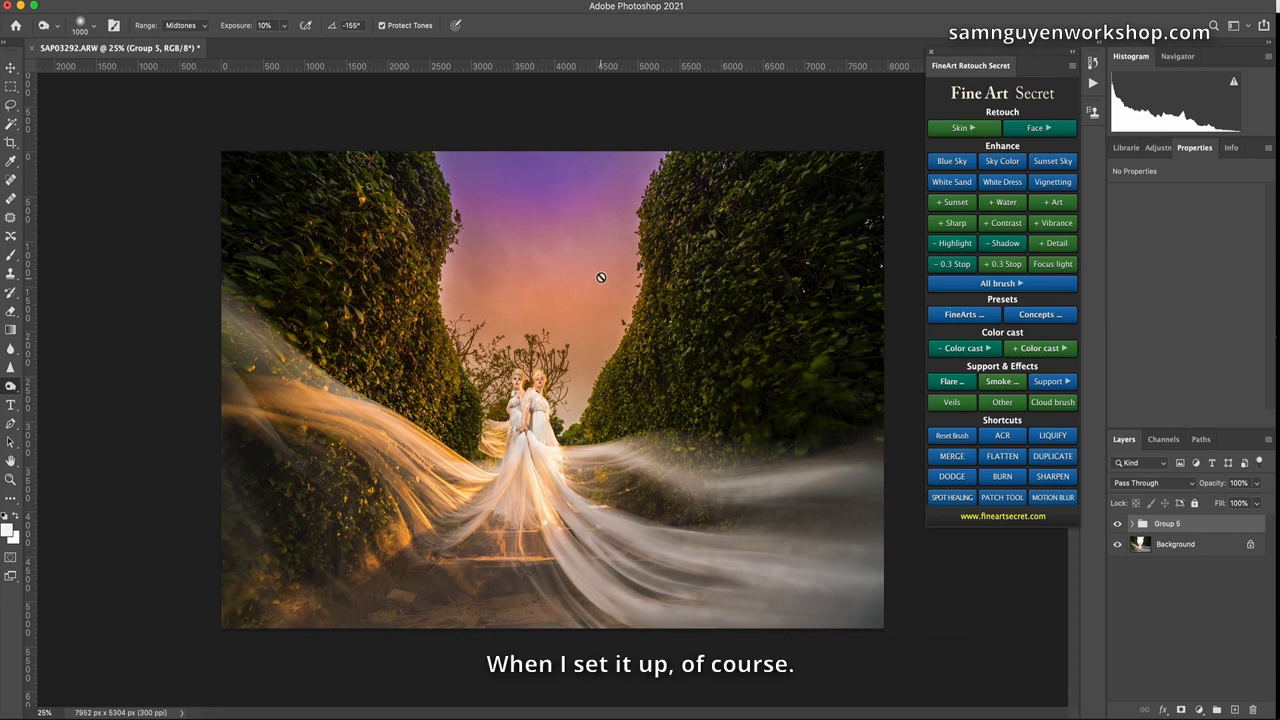
mouse_move(600, 228)
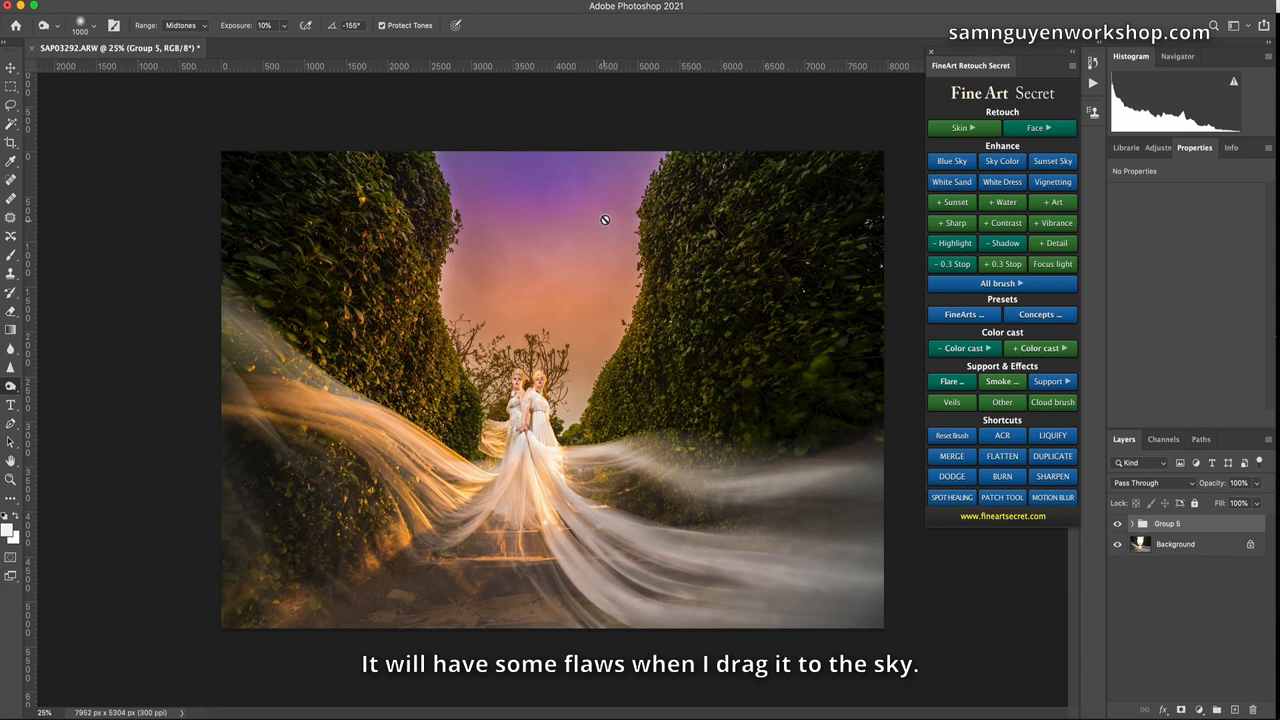
mouse_move(596, 200)
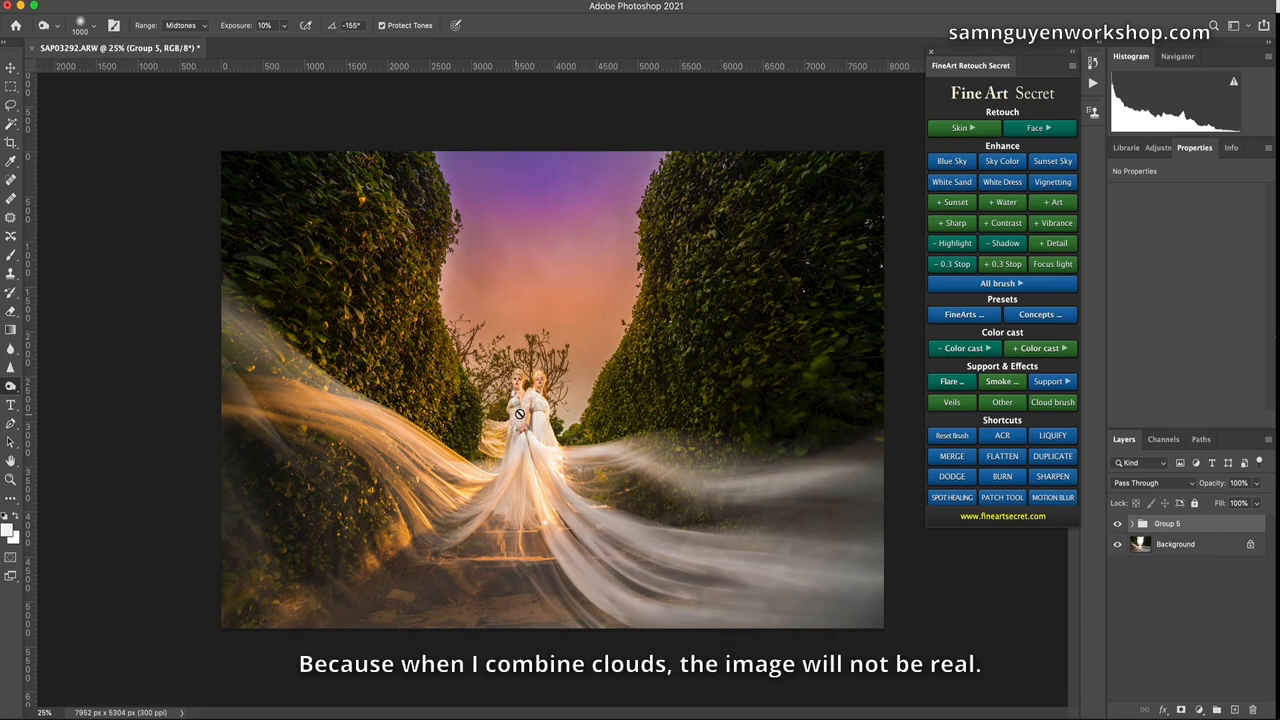
mouse_move(484, 348)
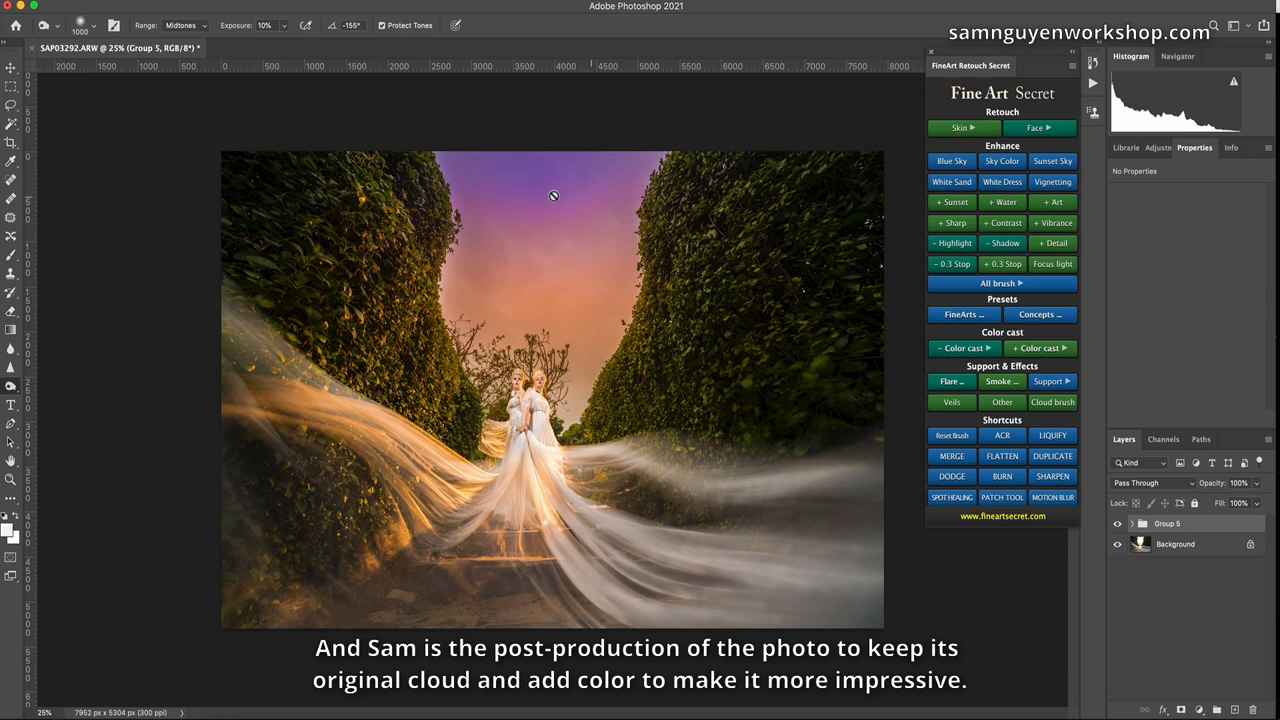
mouse_move(594, 228)
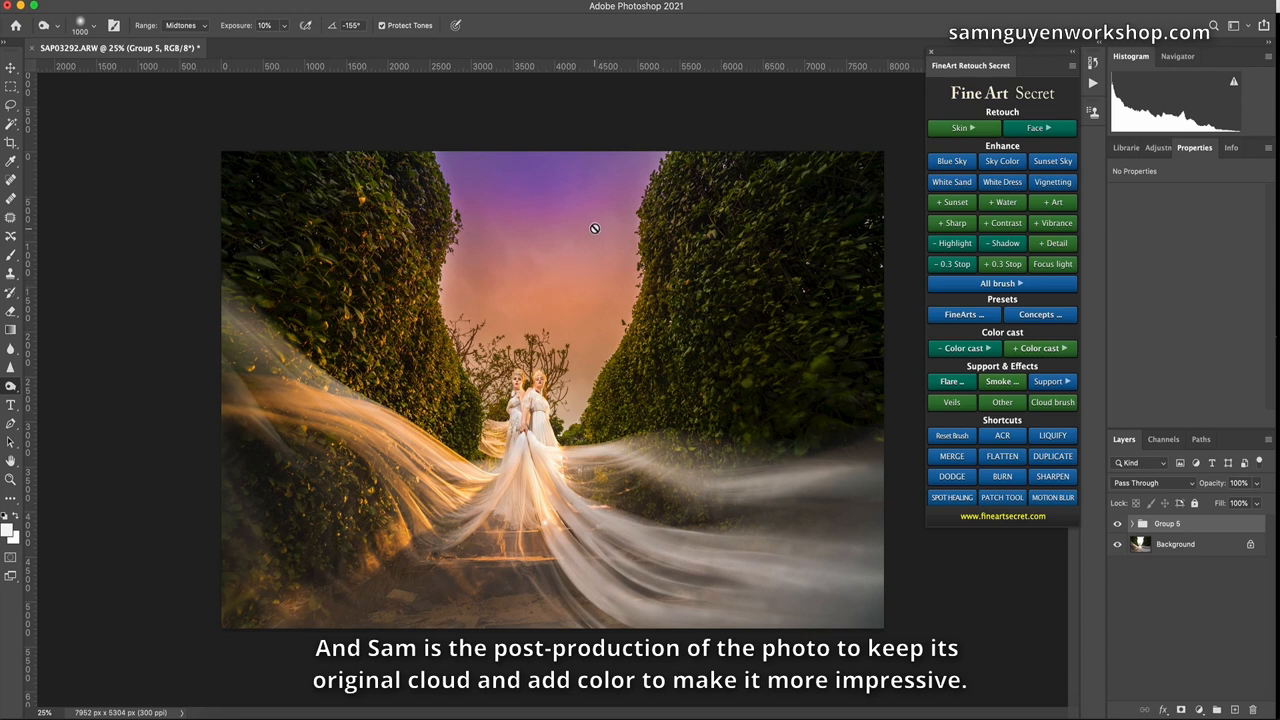
mouse_move(588, 392)
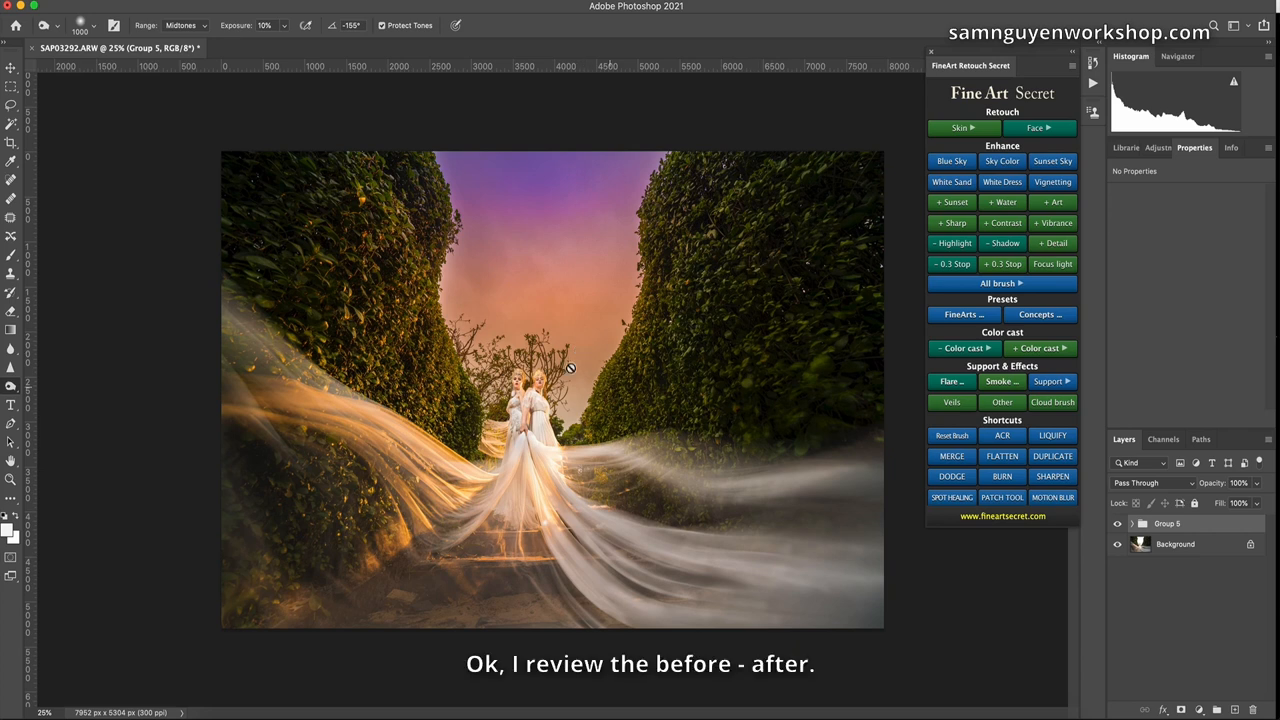
left_click(1118, 524)
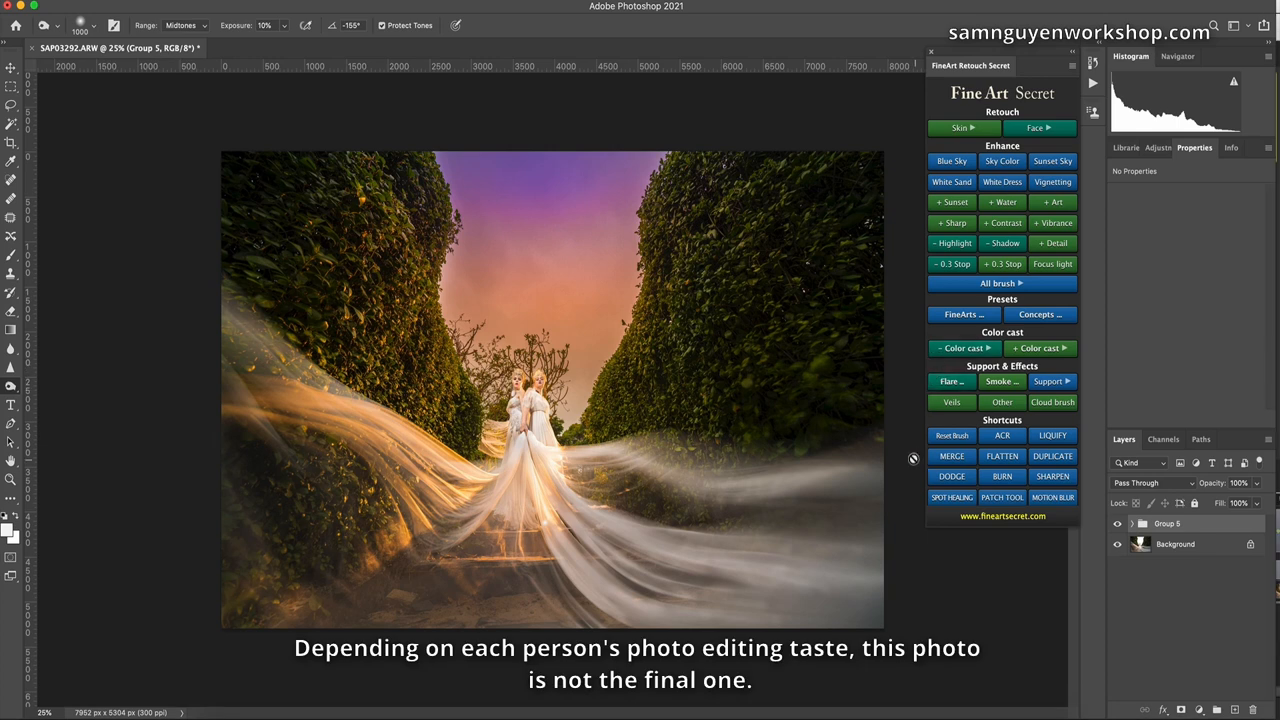
mouse_move(526, 494)
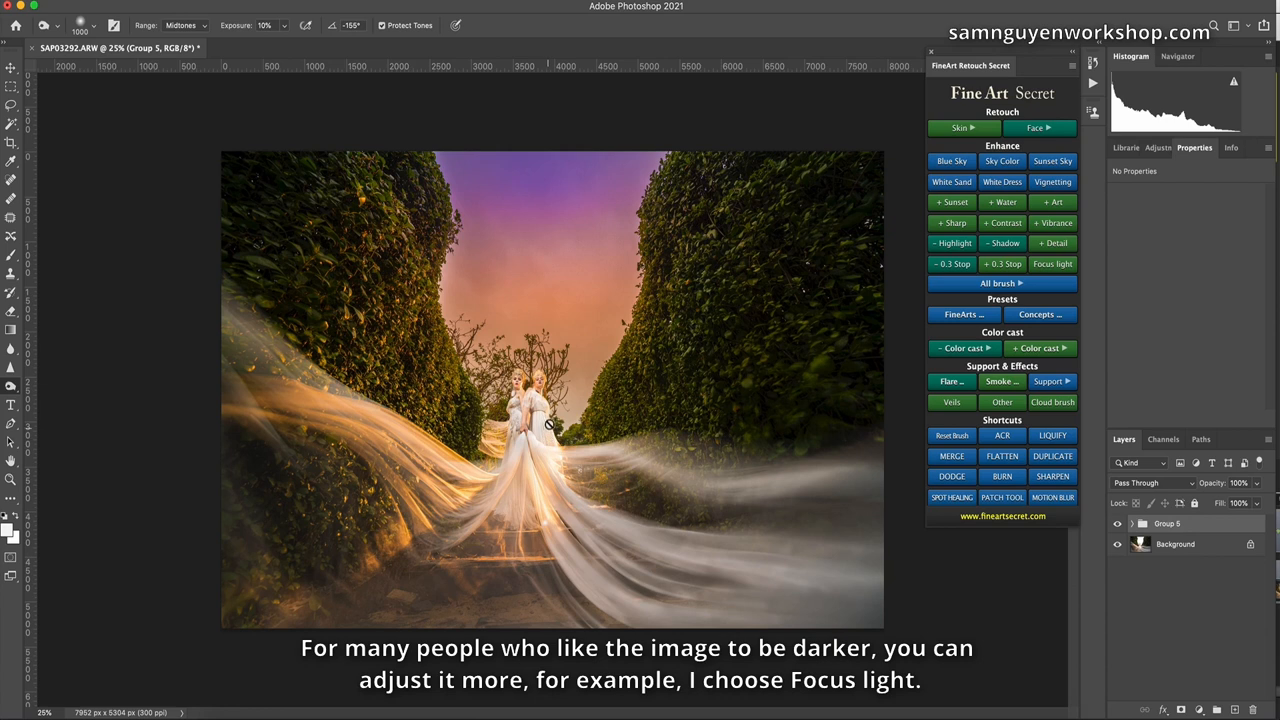
mouse_move(520, 388)
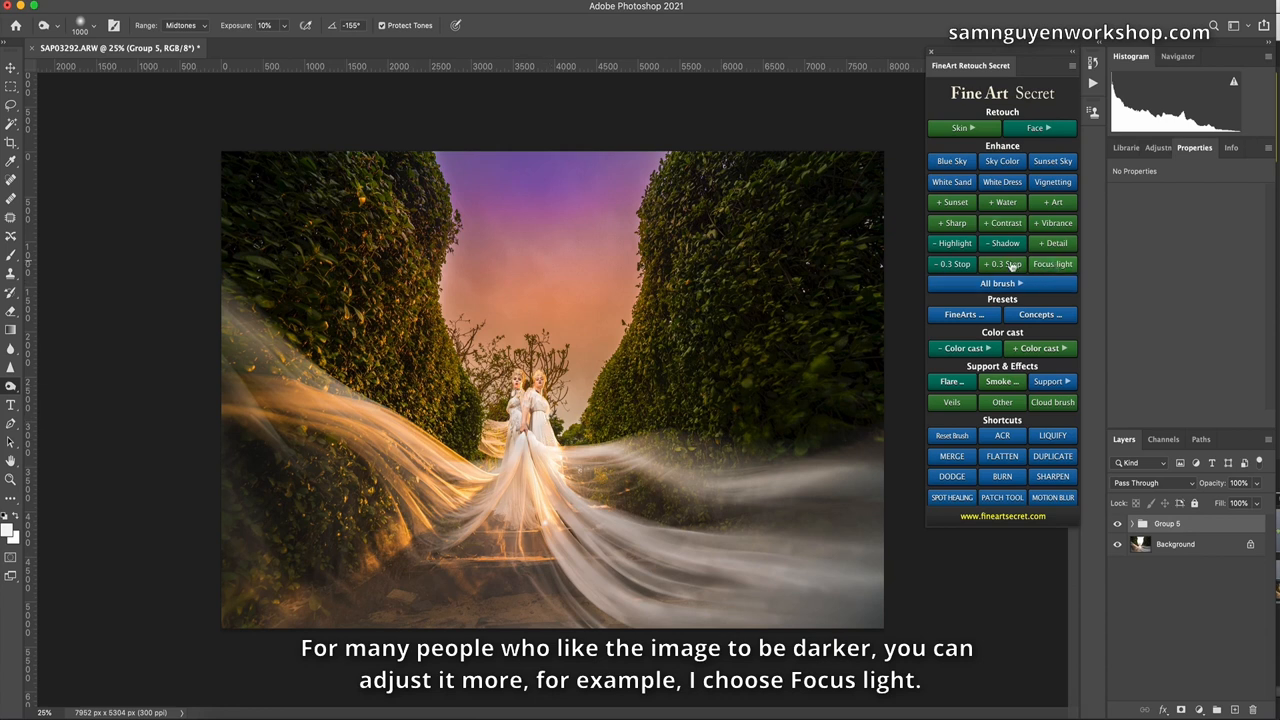
Apply a Focus Light radial filter with a wide oval and Exposure about -1.20 outside it.
left_click(1052, 264)
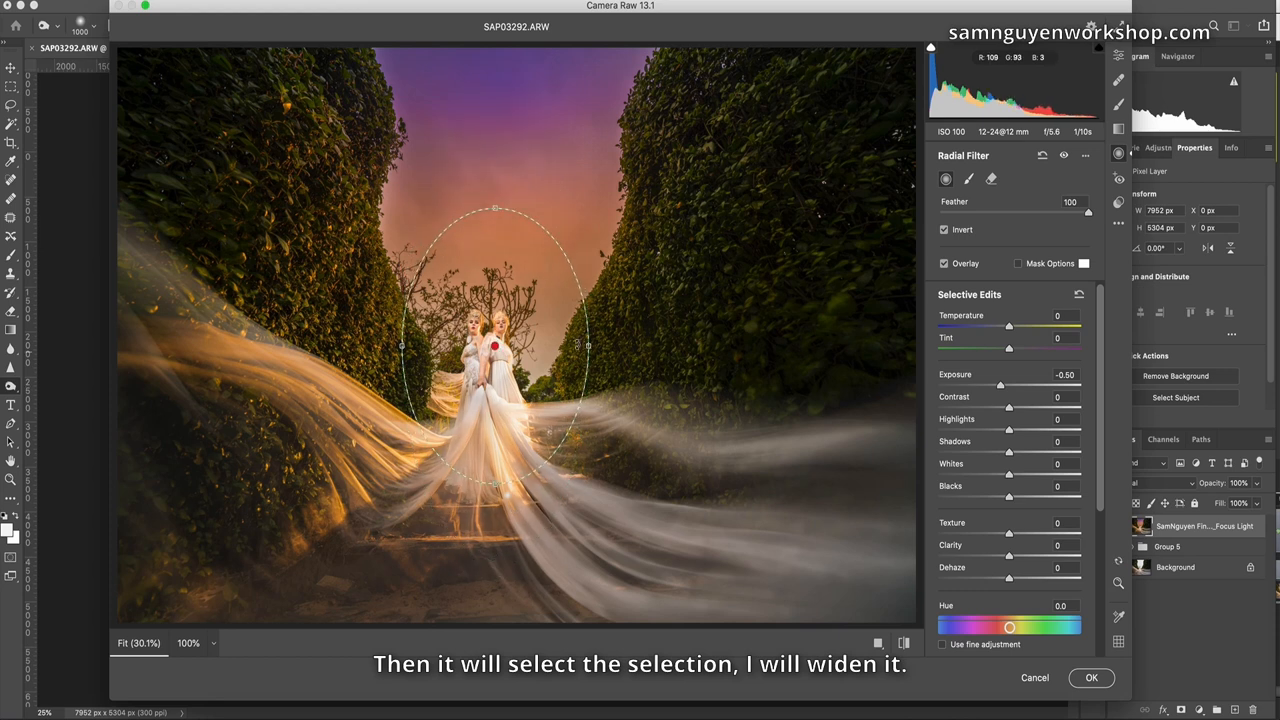
left_click_drag(588, 348, 690, 348)
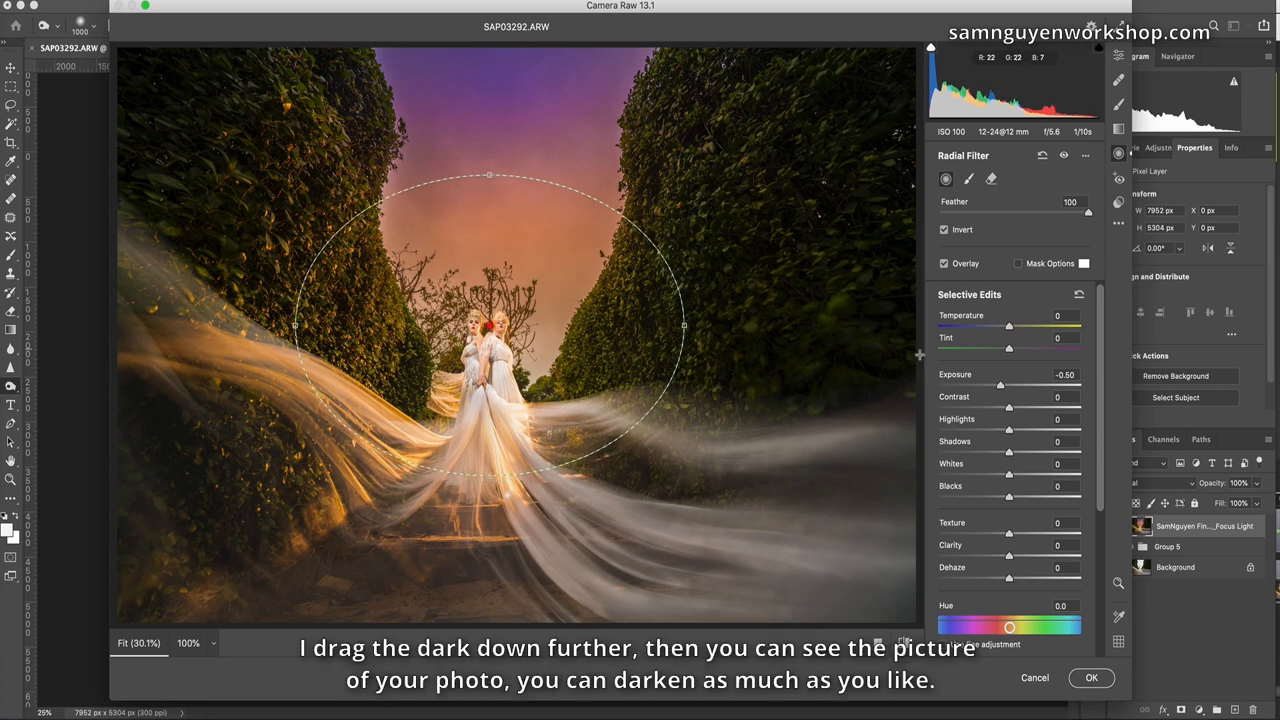
left_click_drag(1000, 384, 996, 384)
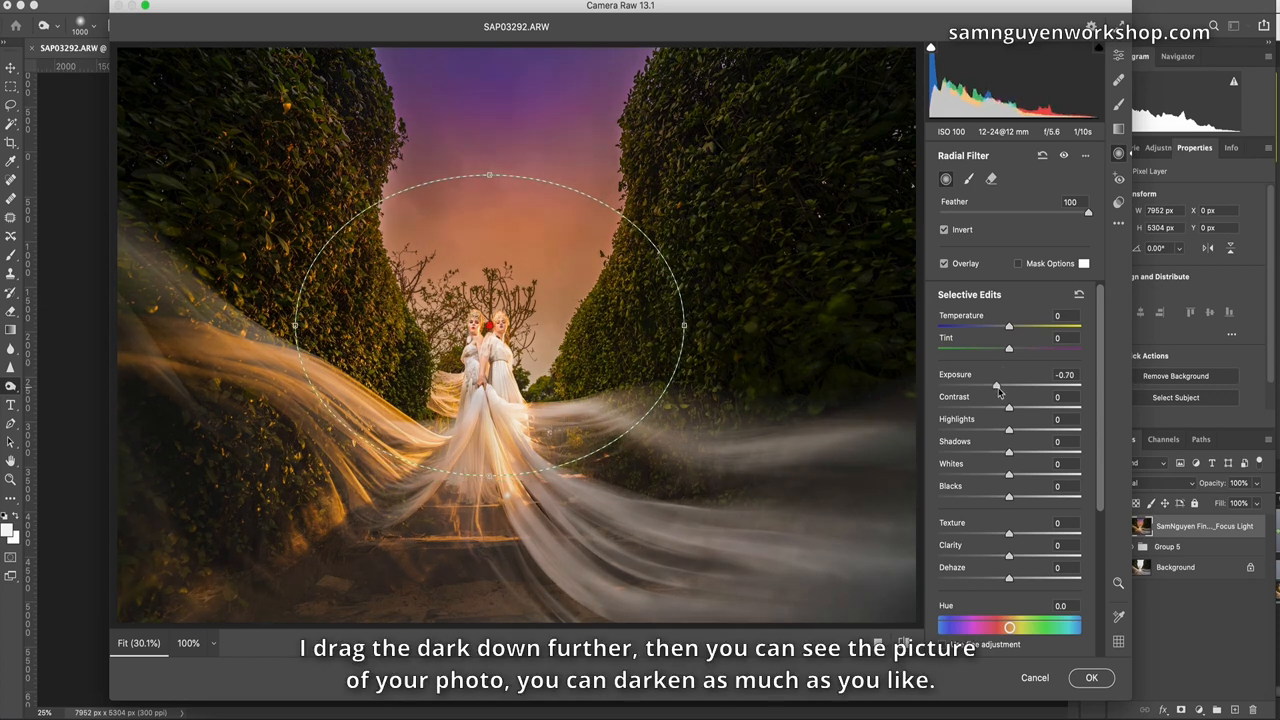
left_click_drag(996, 386, 992, 386)
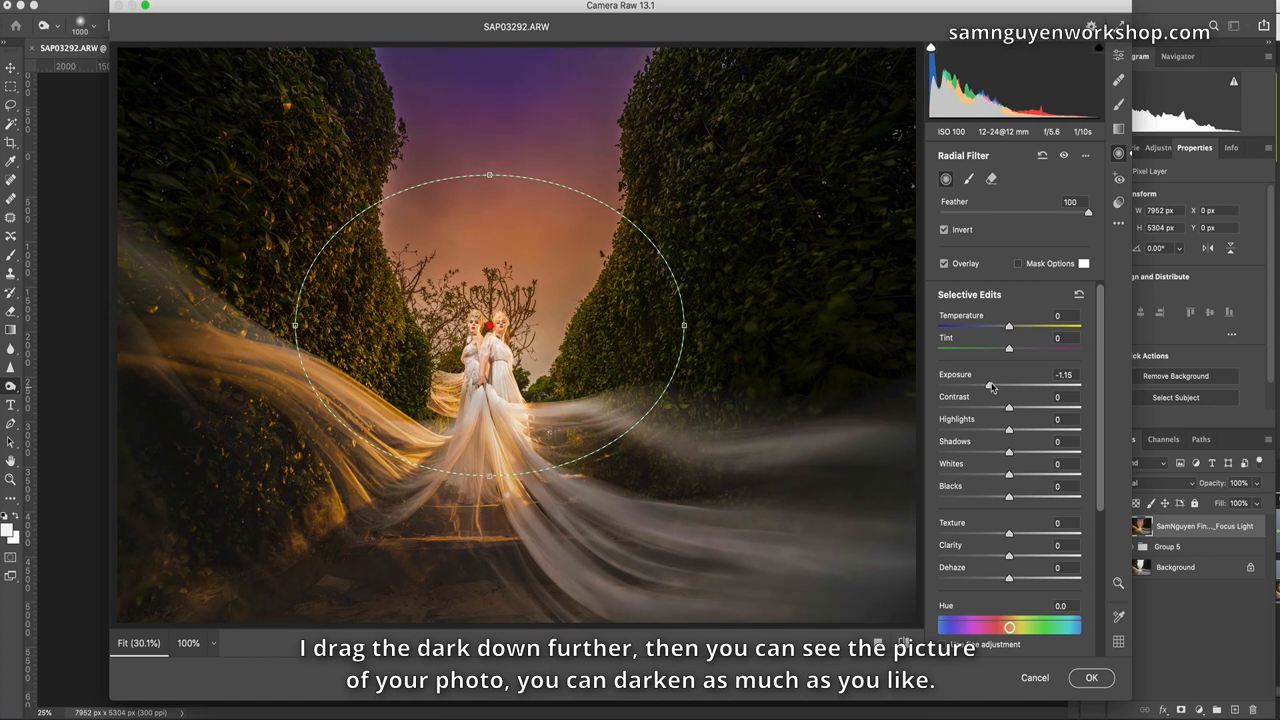
left_click_drag(992, 386, 994, 386)
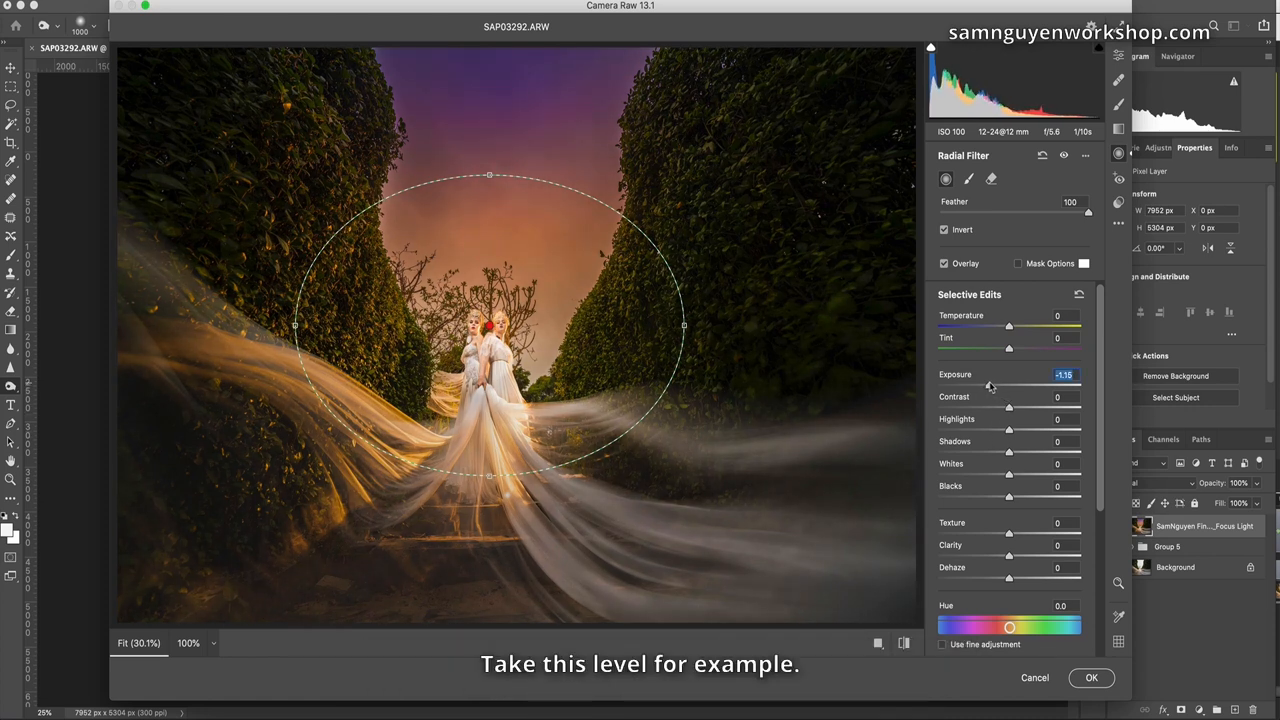
left_click_drag(990, 384, 992, 384)
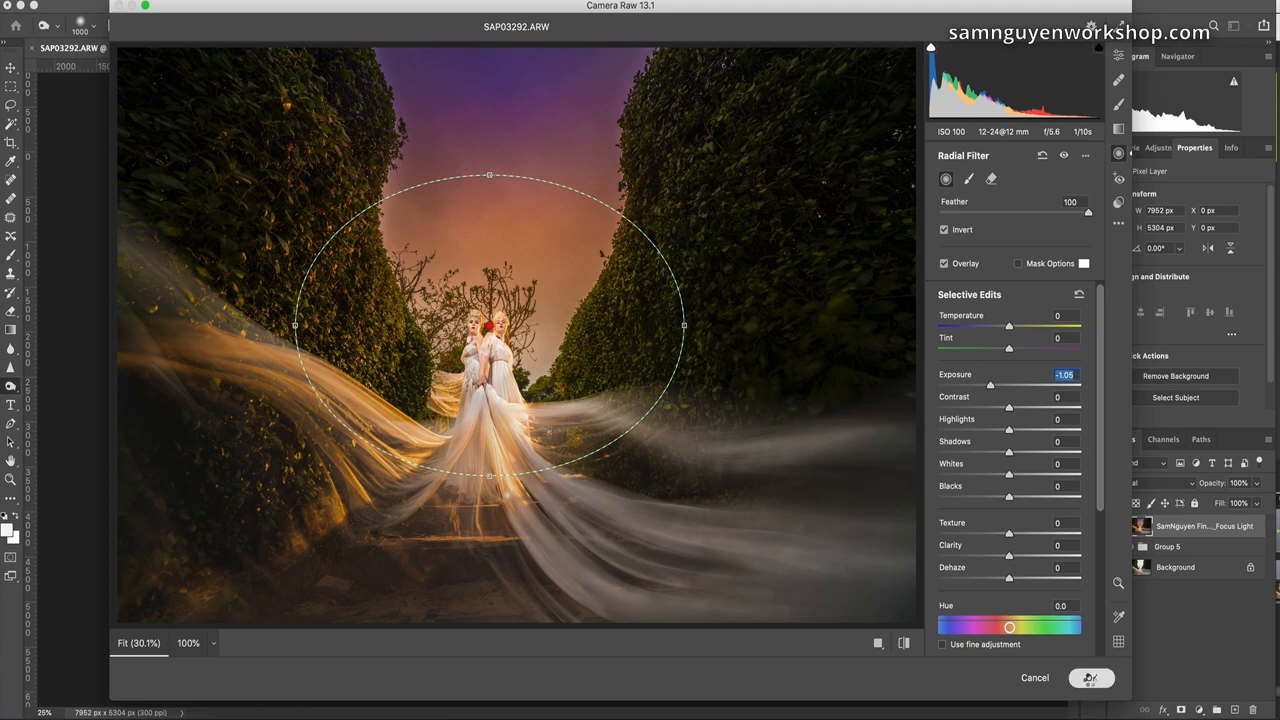
left_click(1090, 678)
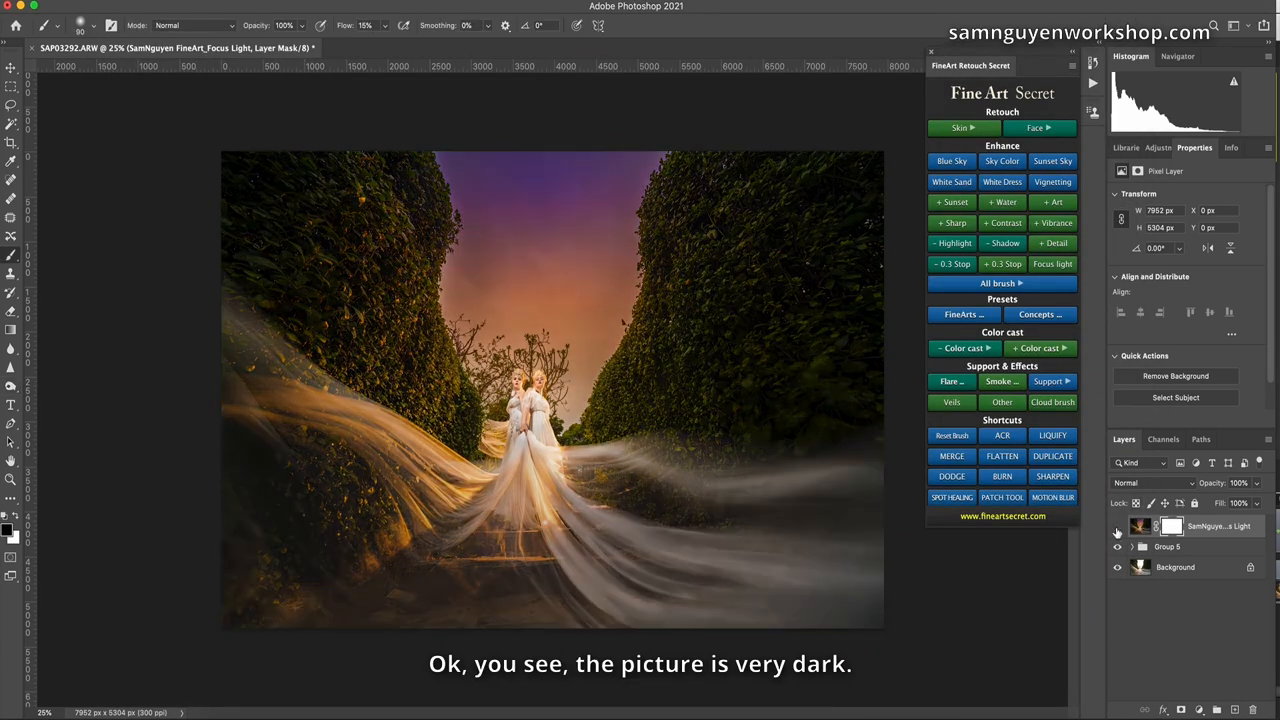
Lower the Focus Light layer's opacity to partial strength.
left_click(1116, 548)
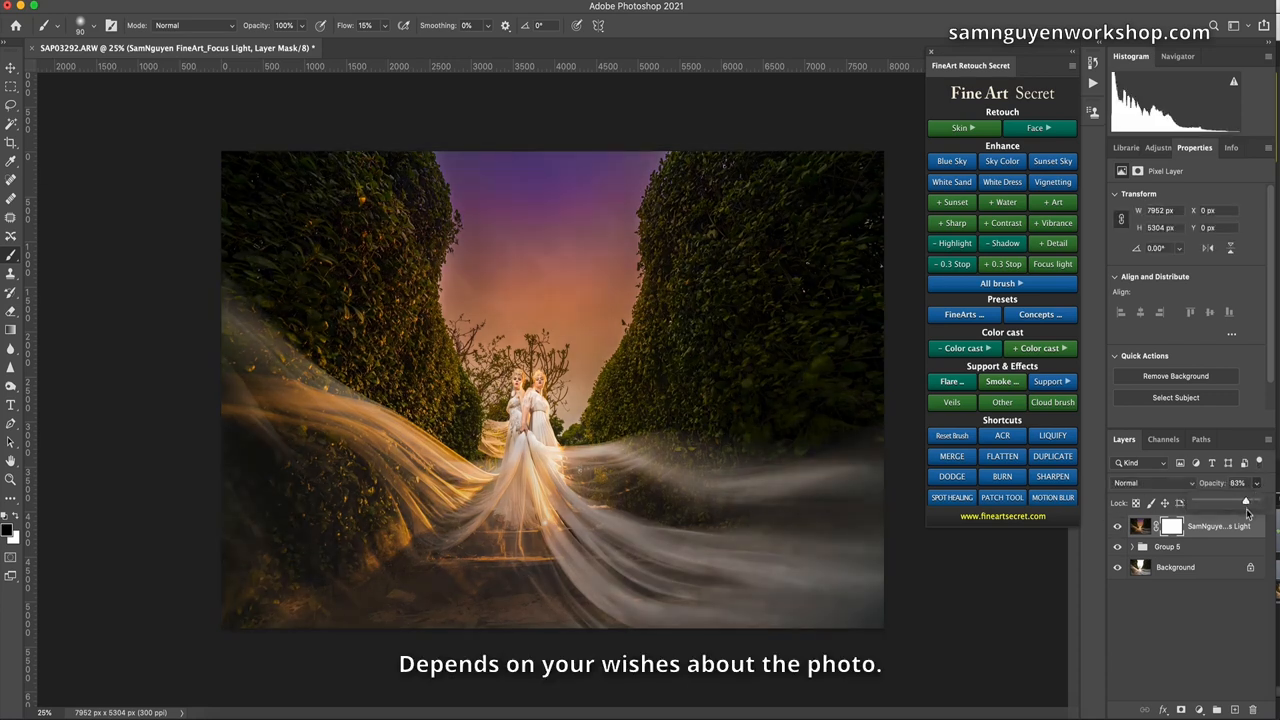
left_click_drag(1248, 502, 1242, 502)
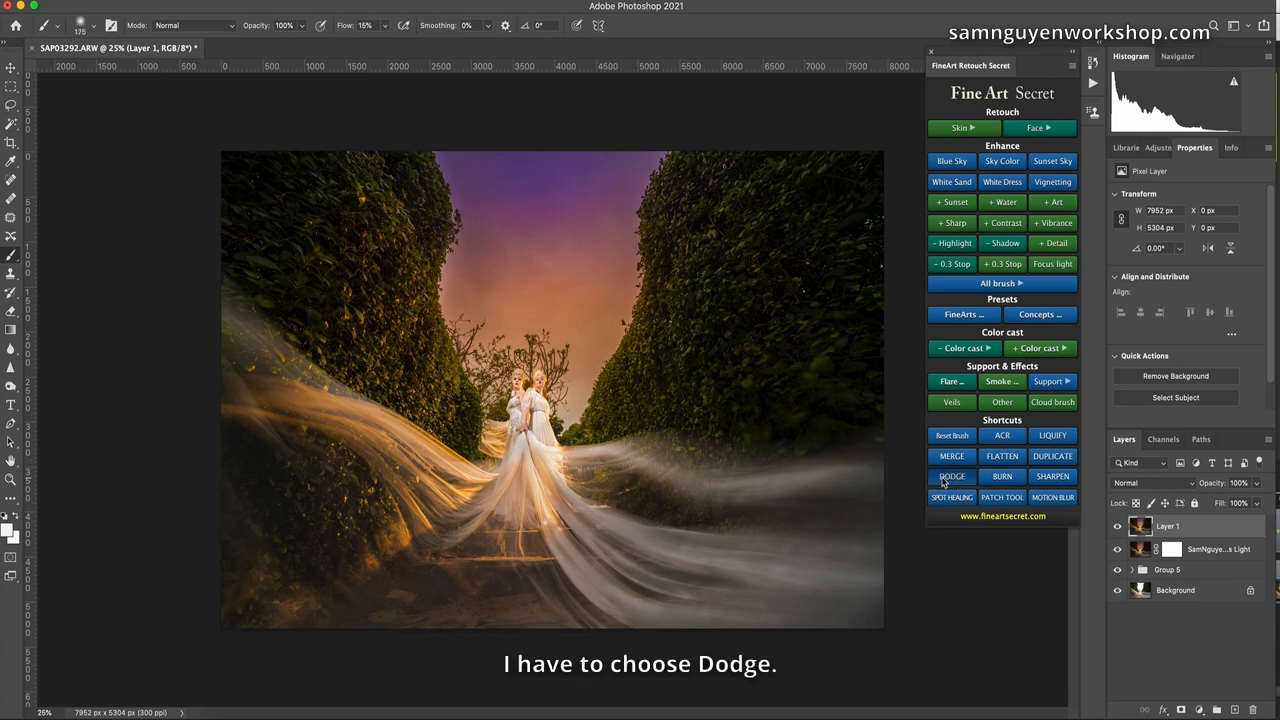
Switch the FineArt Secret panel to DODGE for lightening highlights.
left_click(952, 476)
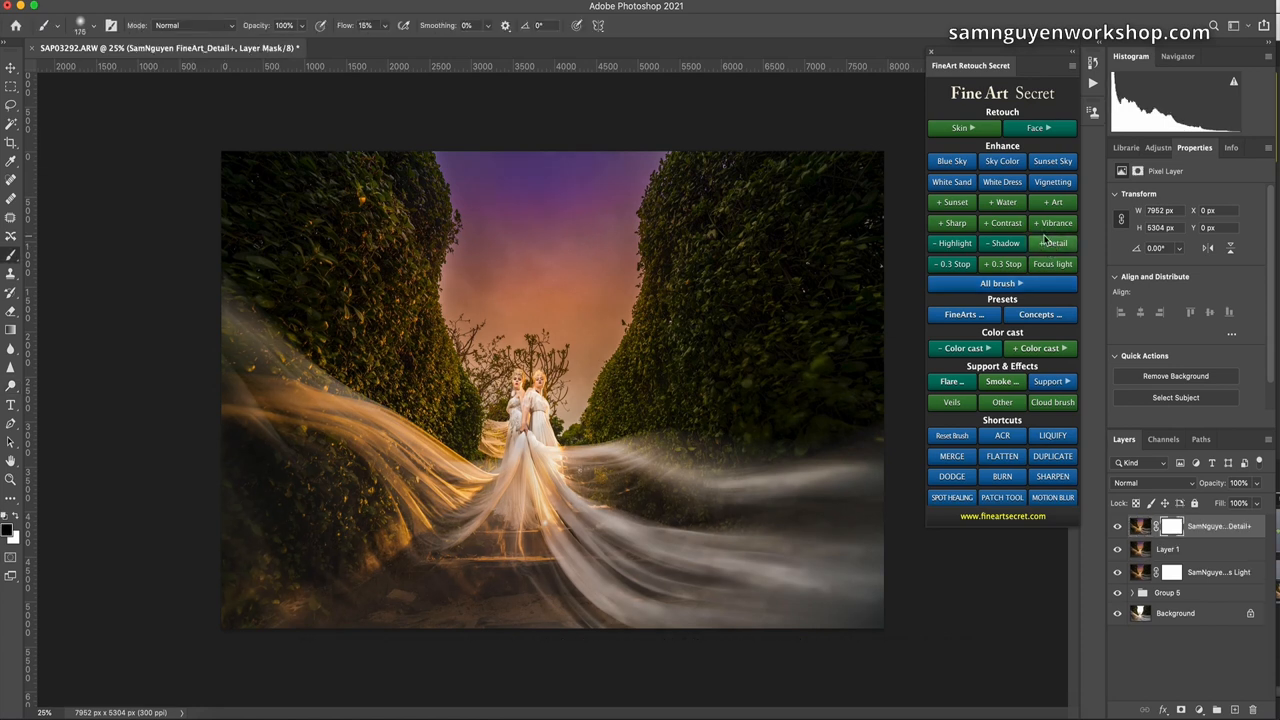
Reset the brush and set its opacity to 50% for masking the Detail layer.
left_click(1052, 244)
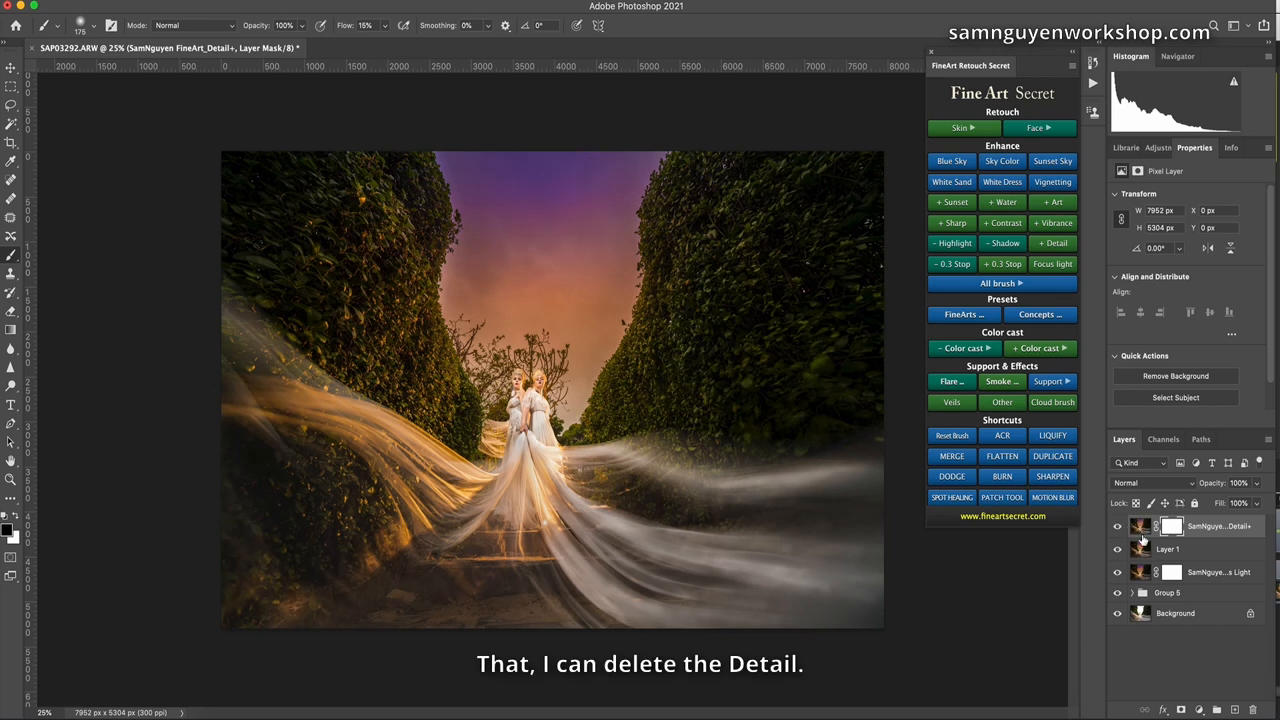
mouse_move(1144, 540)
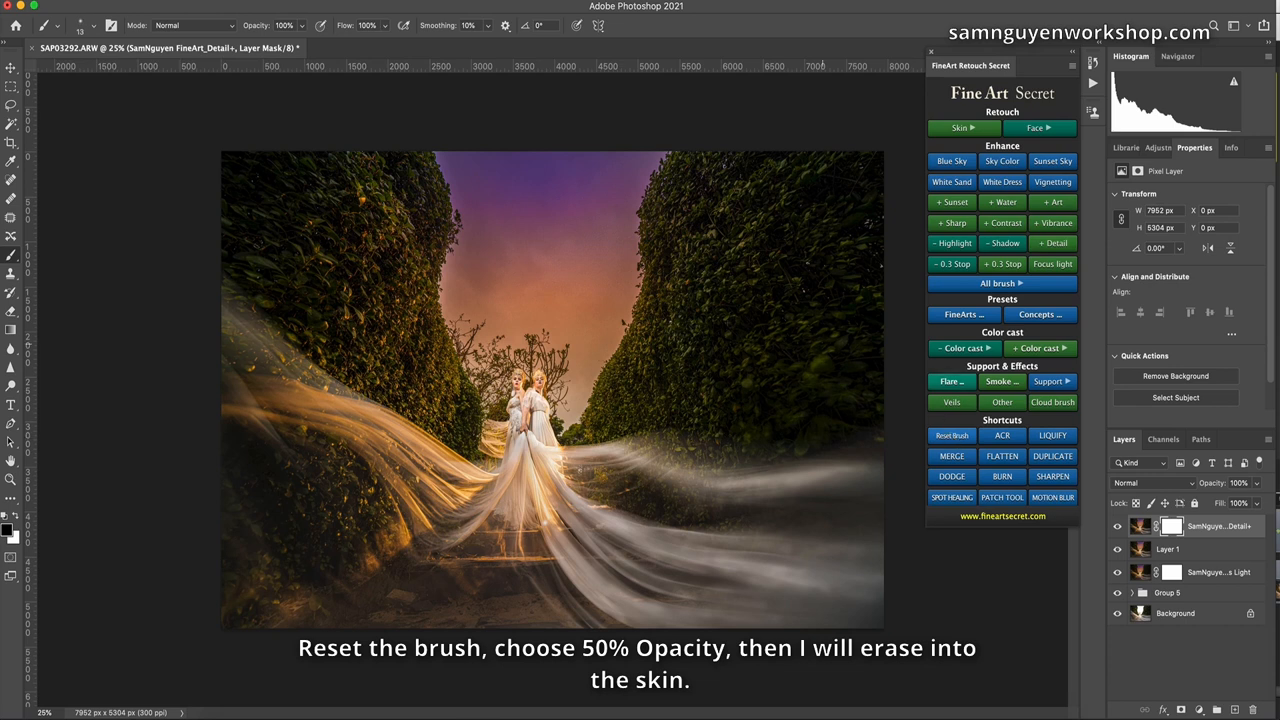
type("50")
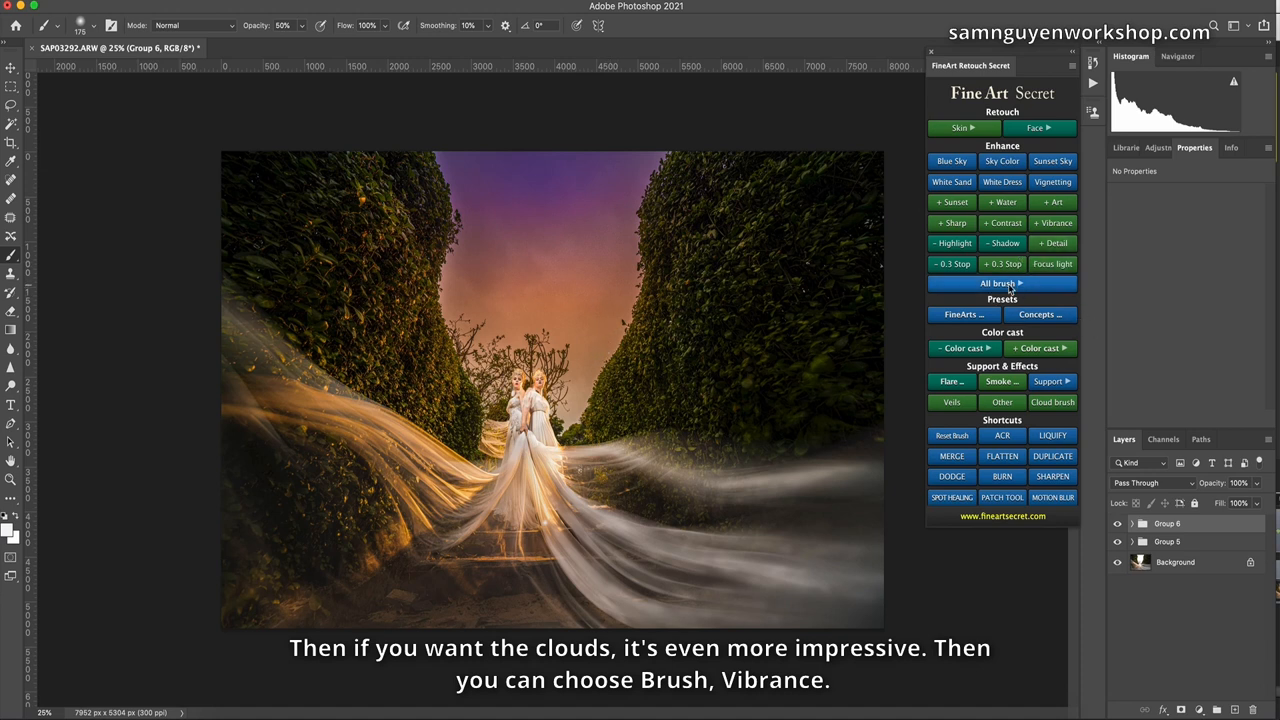
left_click(1000, 284)
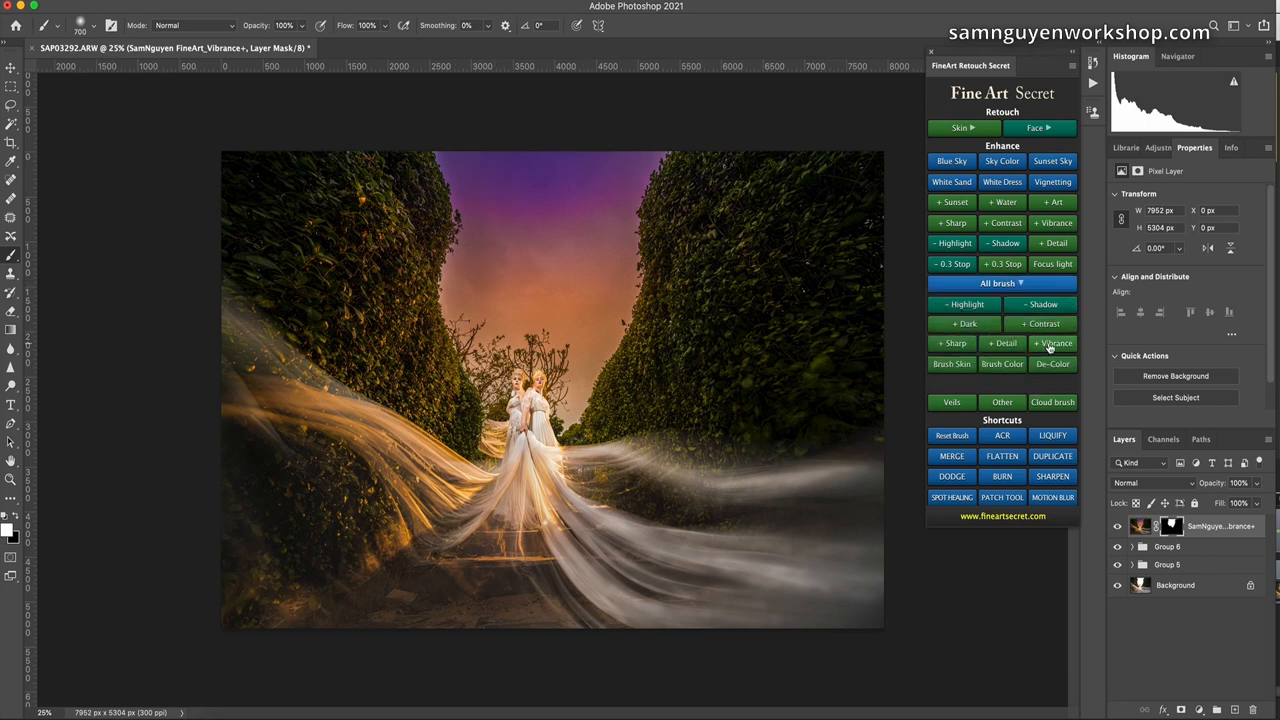
left_click(1052, 344)
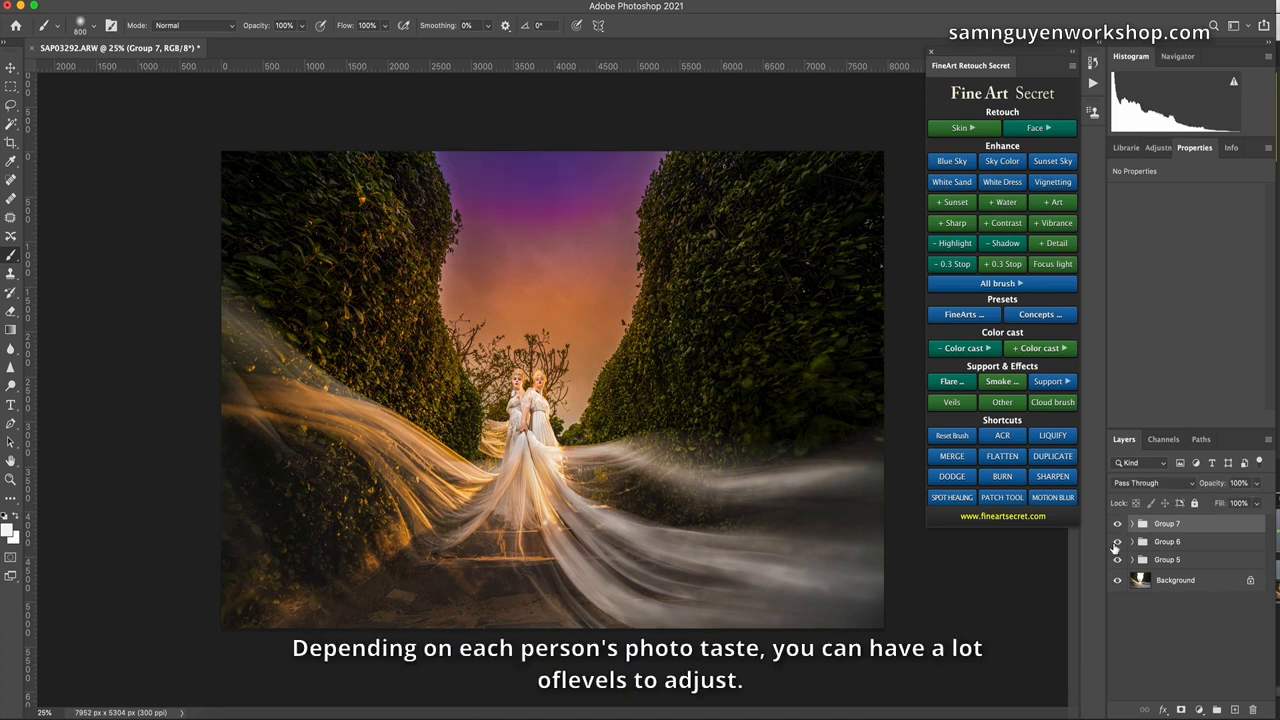
left_click(1118, 524)
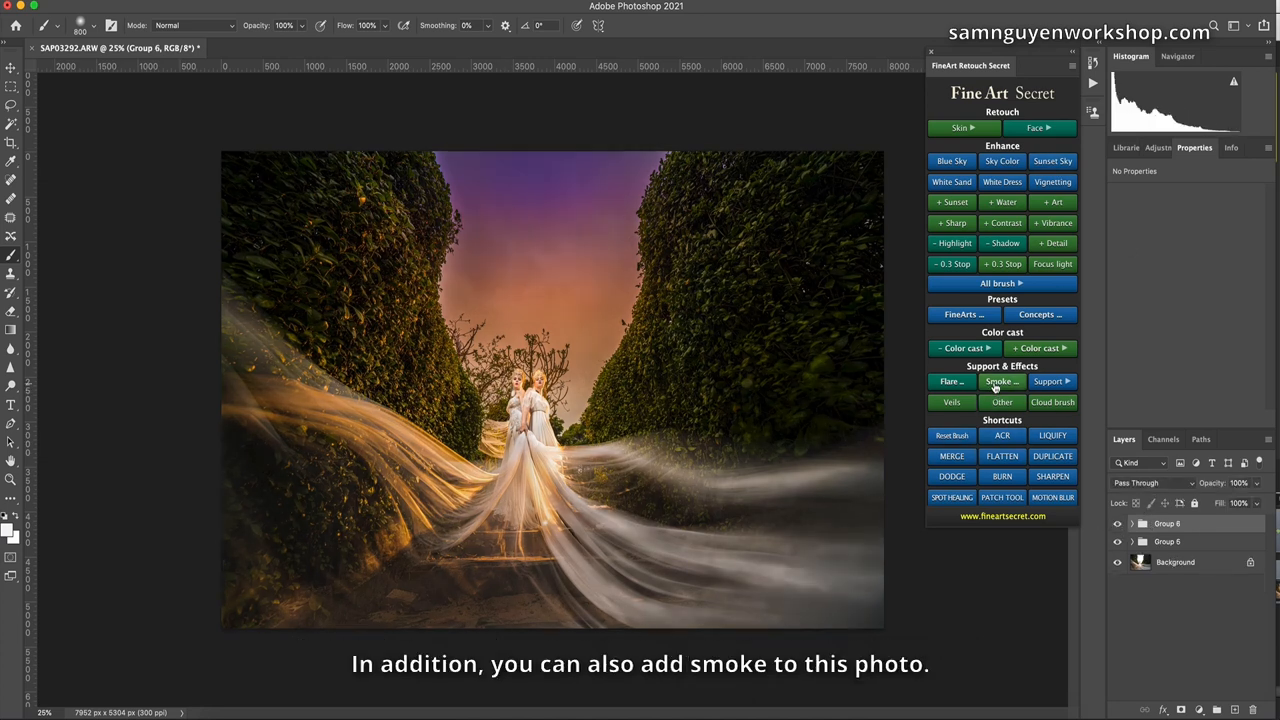
Place a smoke image from the FineArt gallery and accept its size and rotation.
left_click(1000, 380)
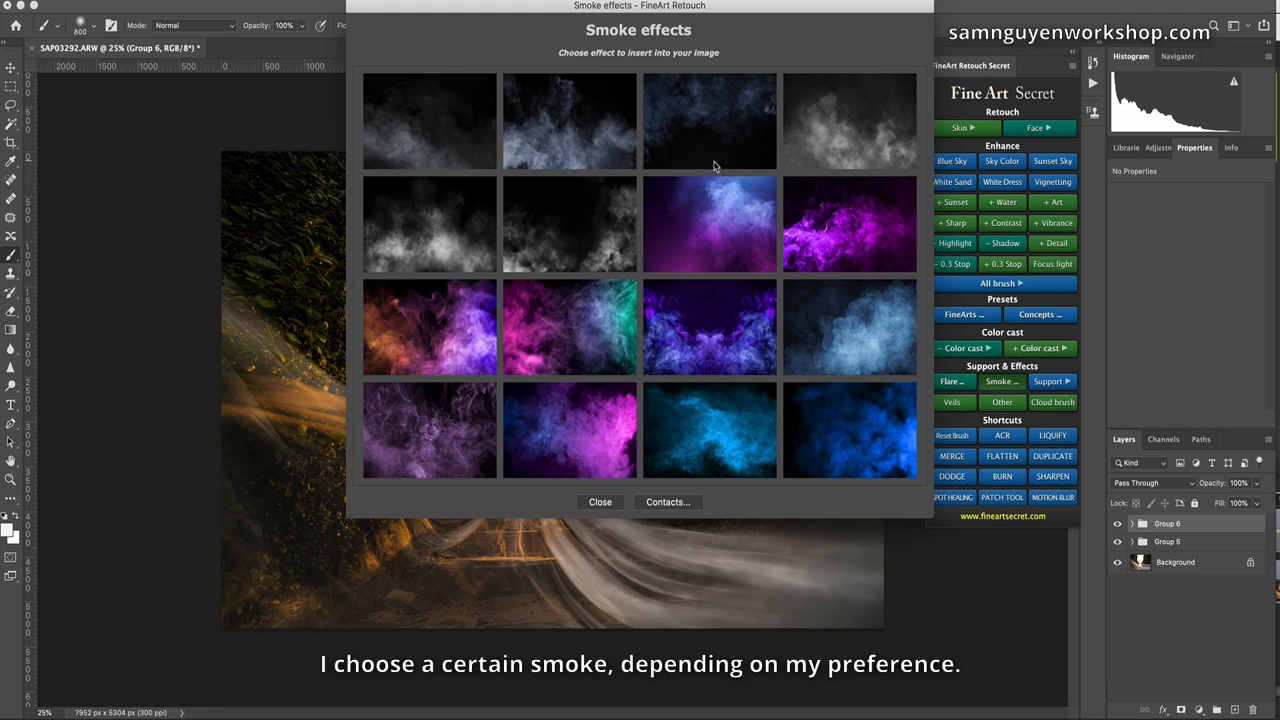
mouse_move(410, 150)
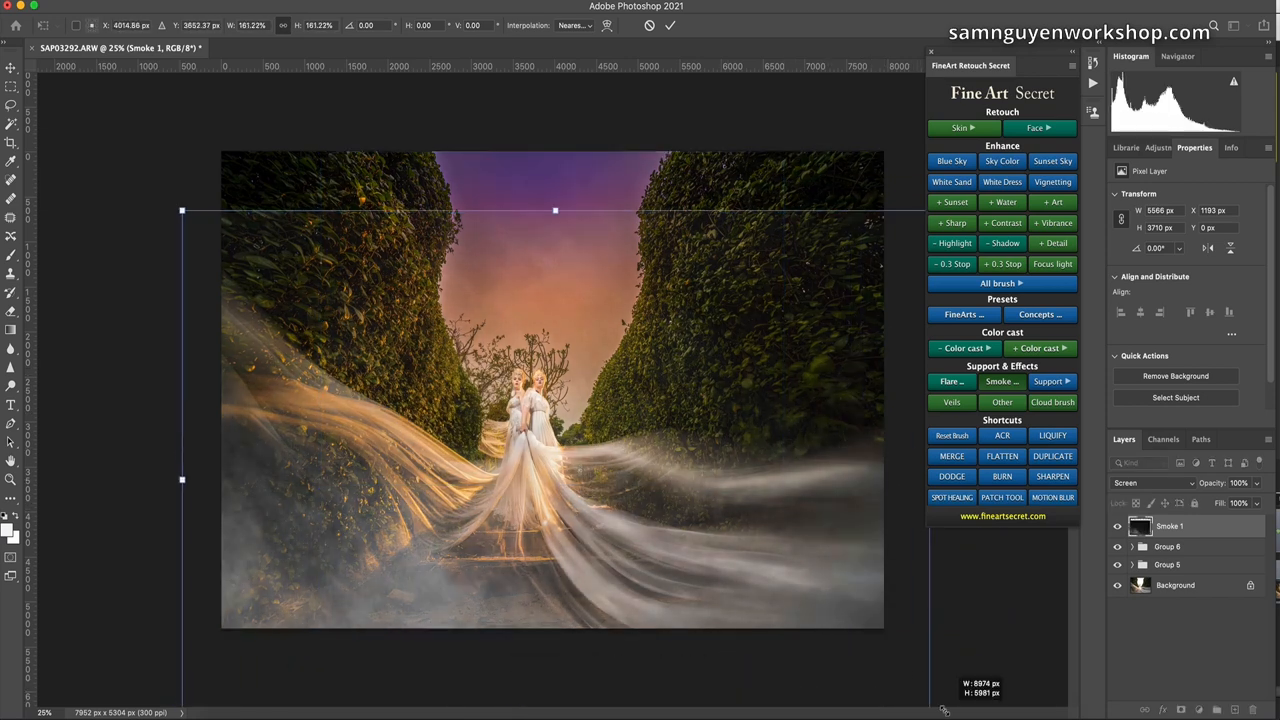
left_click(1000, 380)
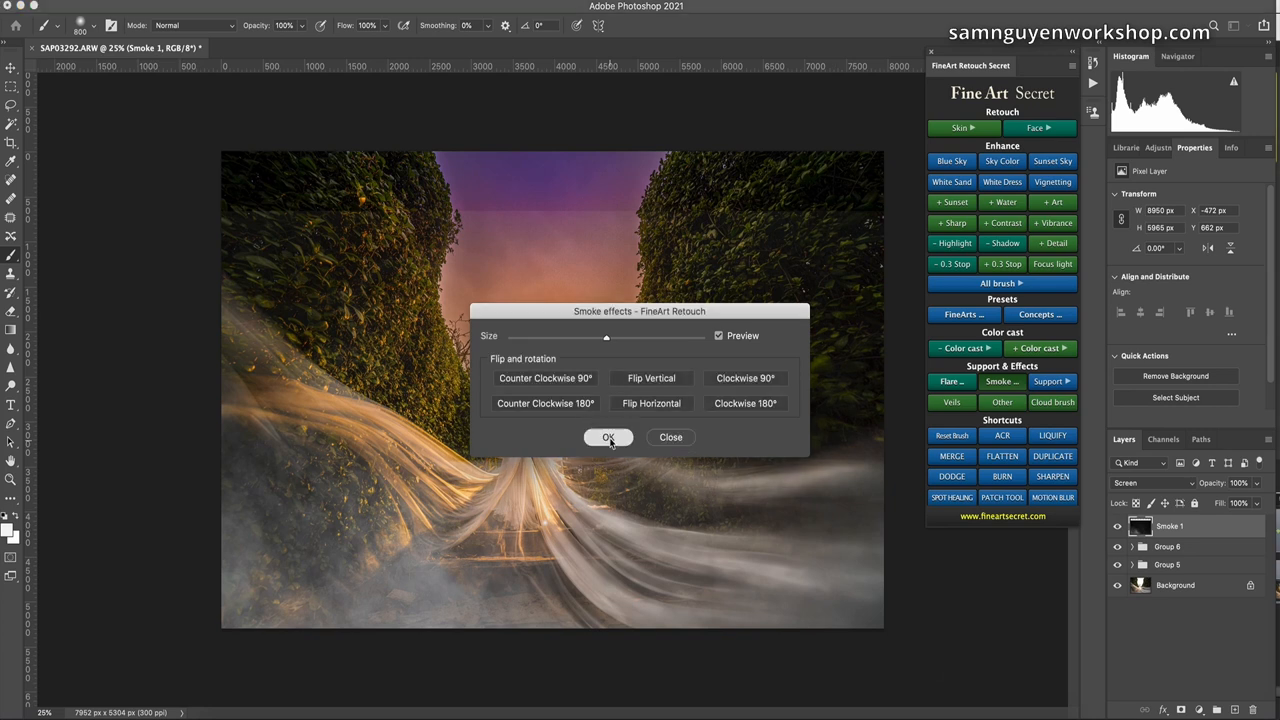
left_click(608, 436)
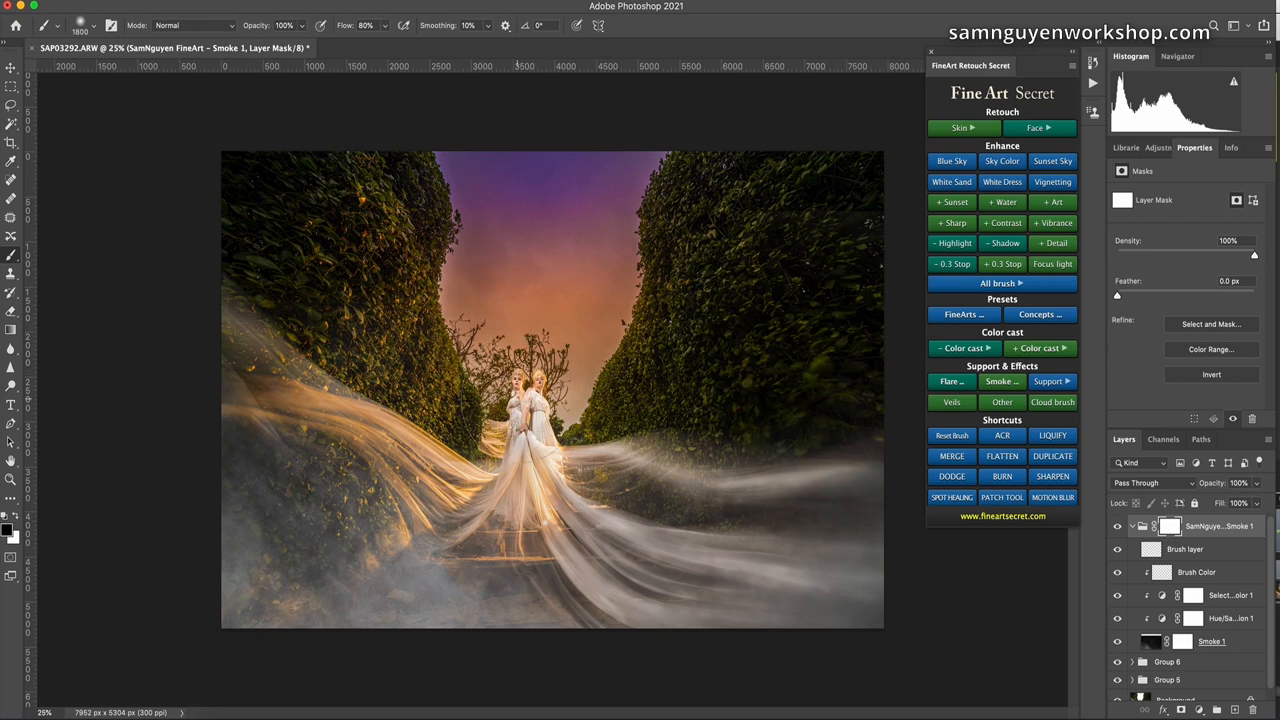
mouse_move(700, 390)
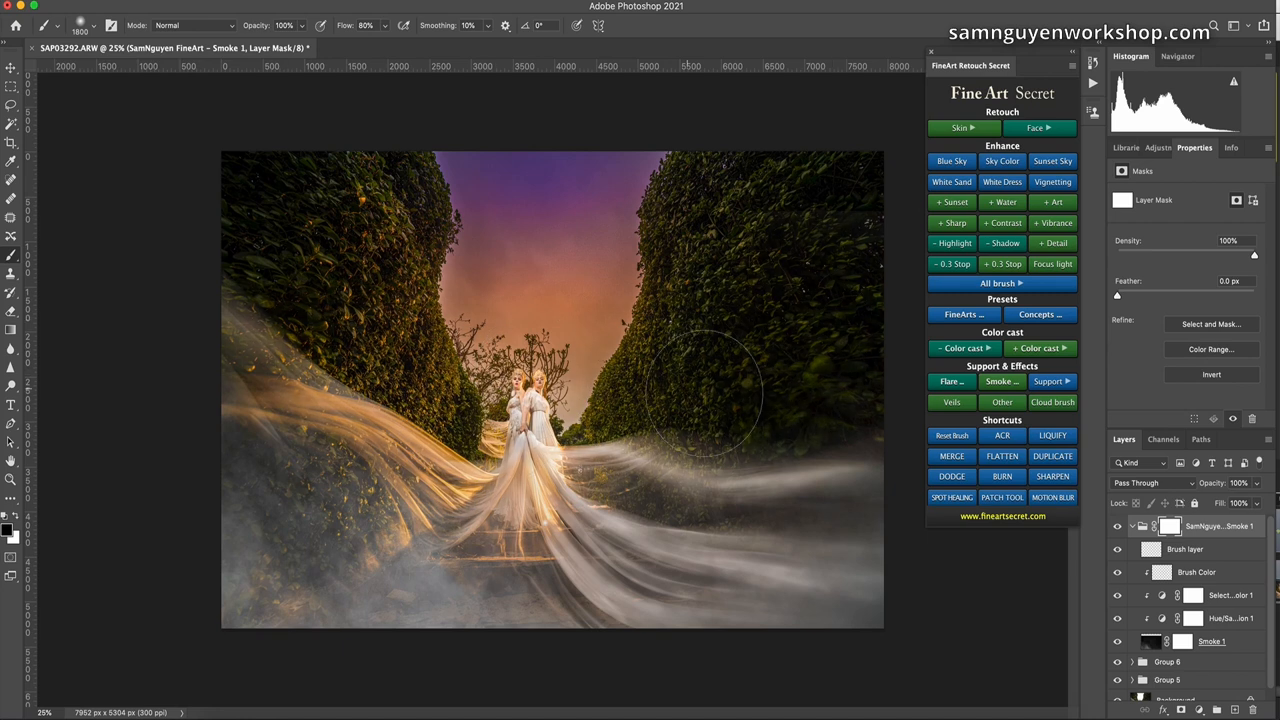
mouse_move(556, 290)
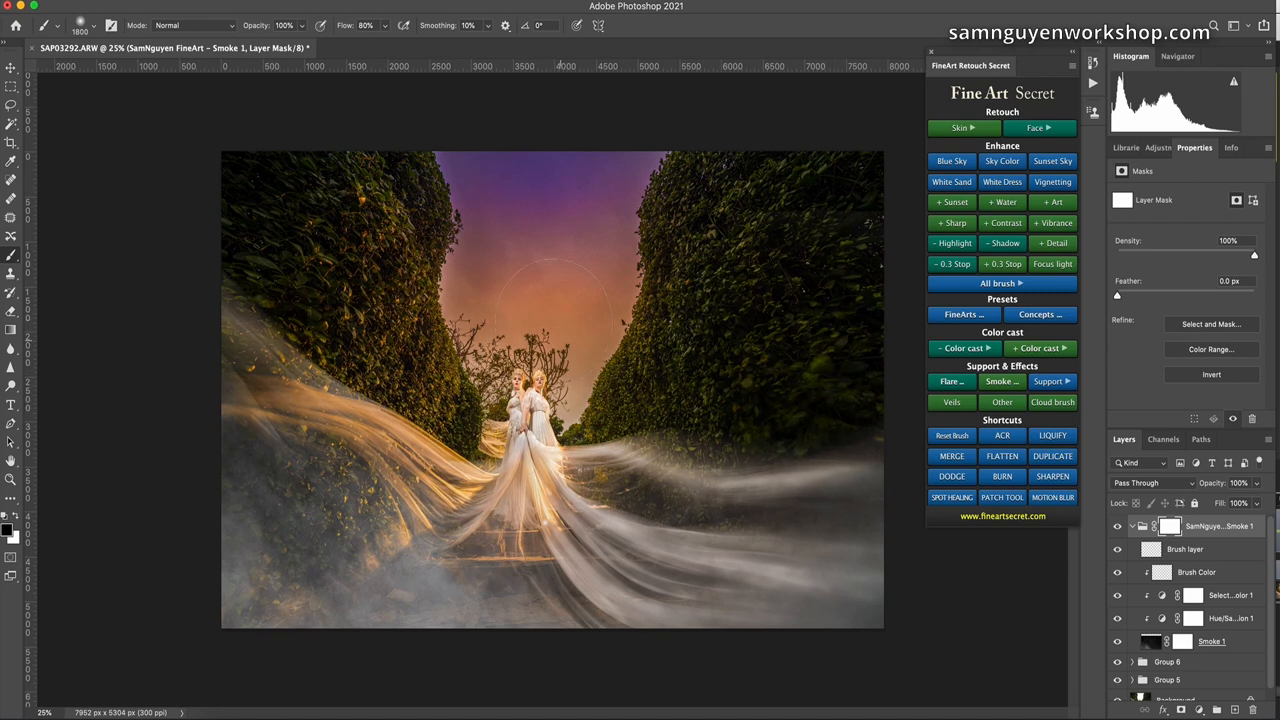
Brush smoke off part of the scene on the mask, then select the smoke group.
left_click(1118, 526)
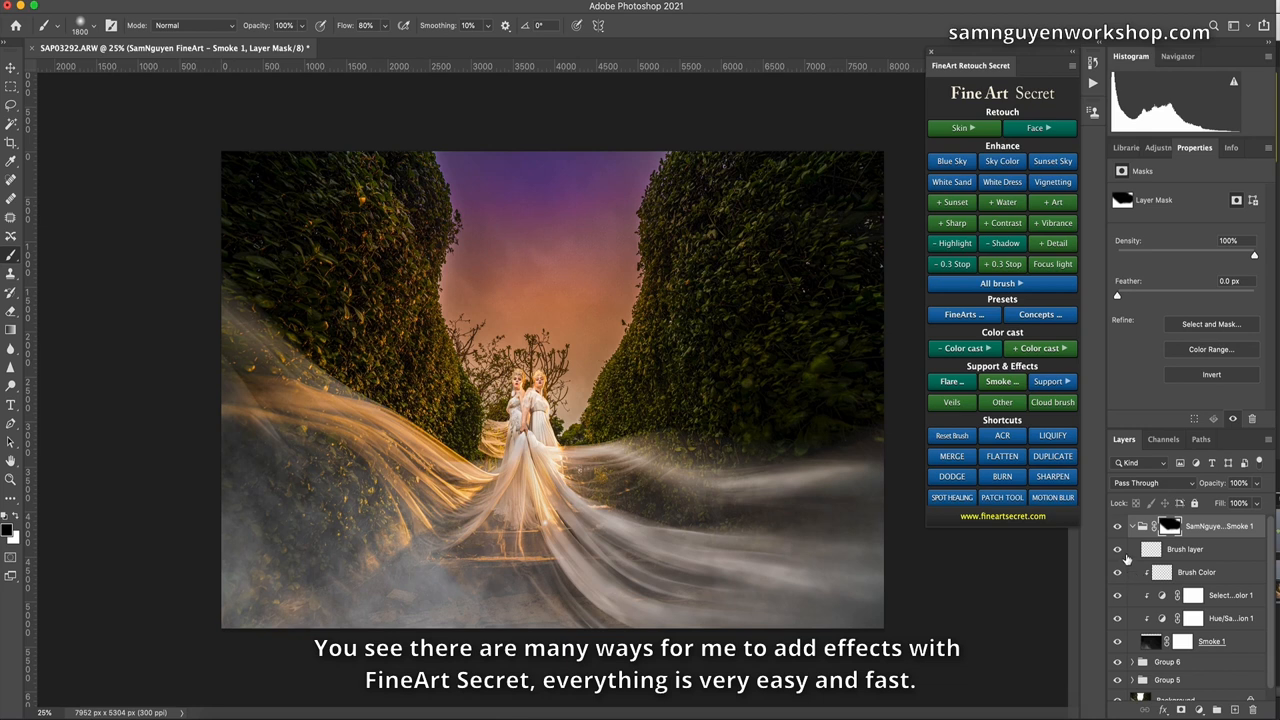
left_click(1168, 526)
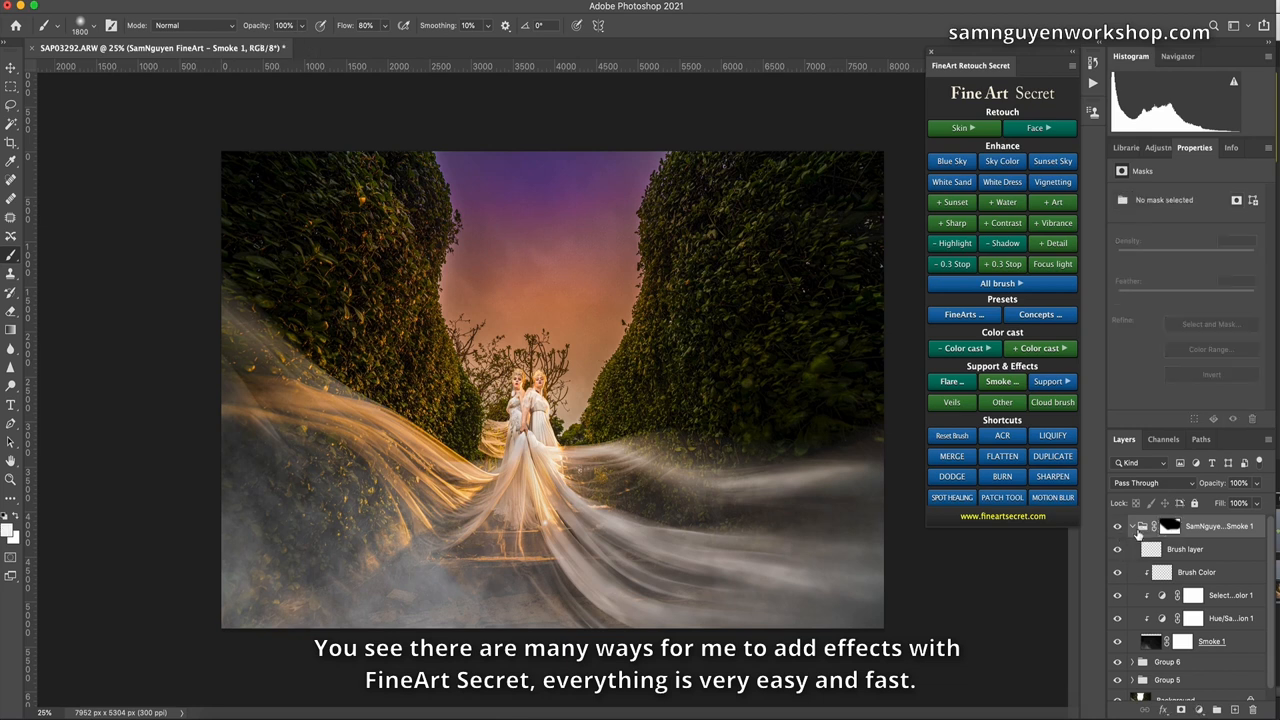